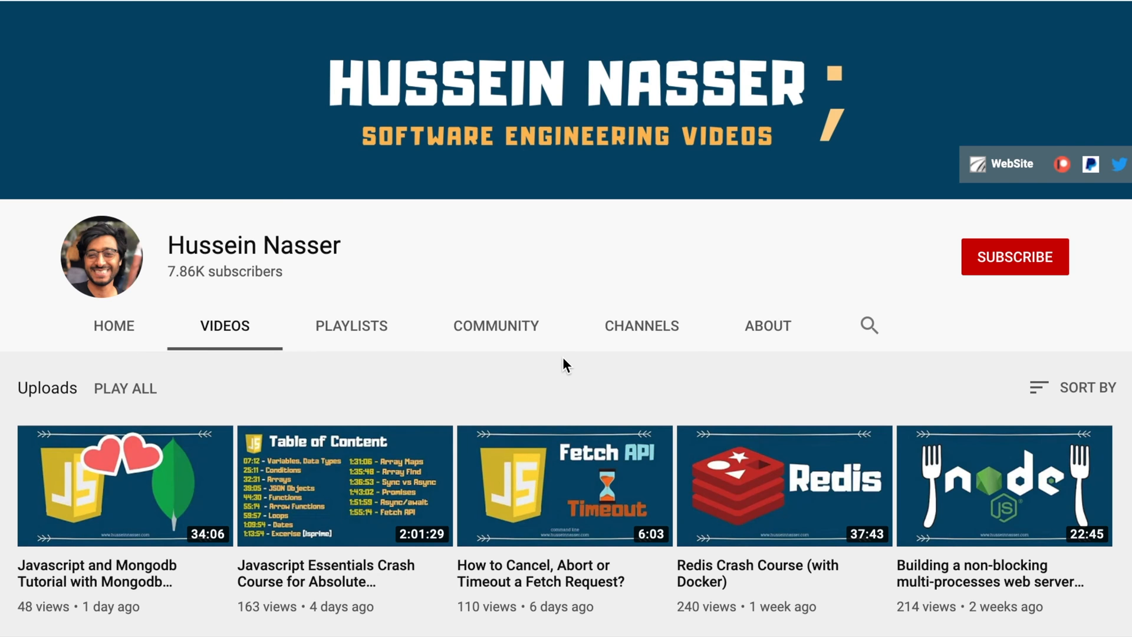
# - Run document.querySelector(".style-scope ytd-menu-service-item-renderer").click() in the console to subscribe
pyautogui.scroll(-3)
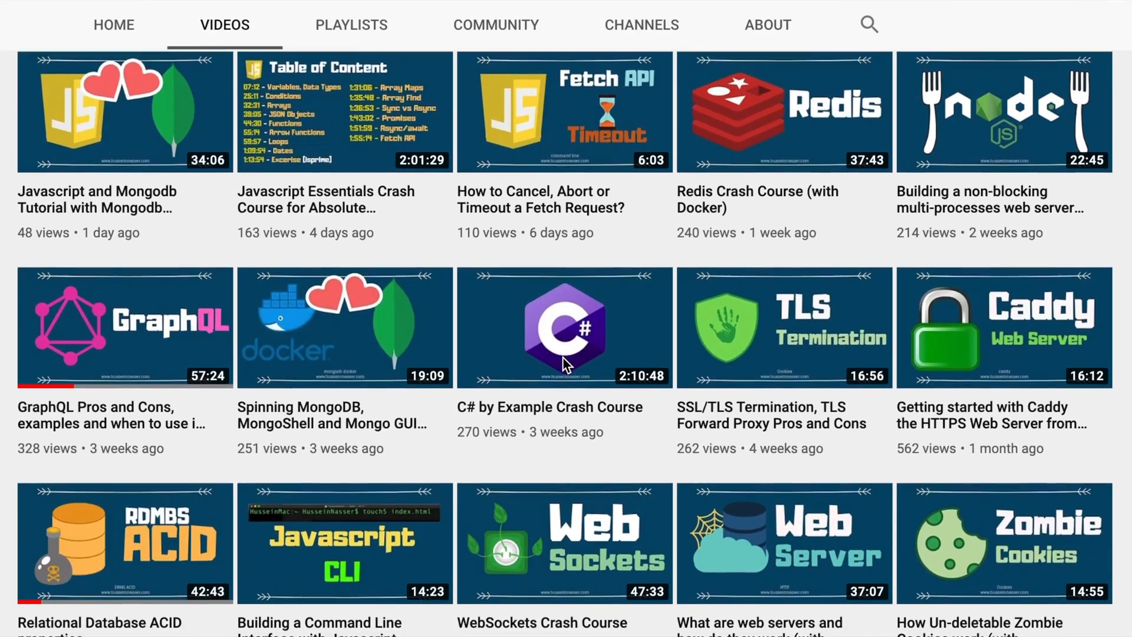
pyautogui.scroll(-3)
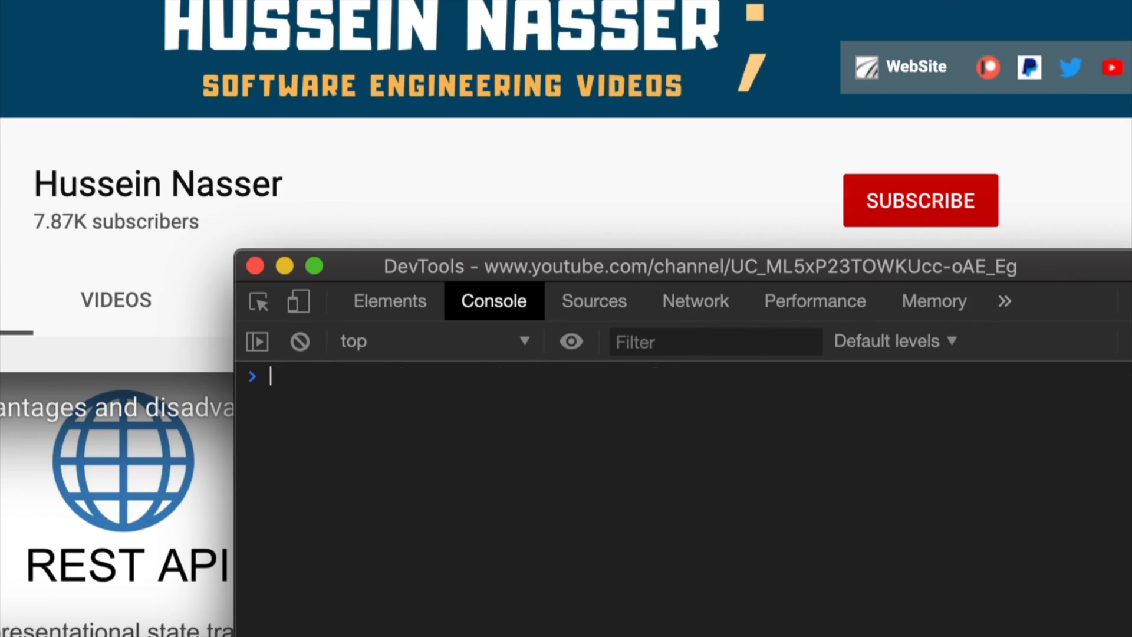
pyautogui.write('document.querySelector(".style-scope ytd-menu-service-item-renderer").click();')
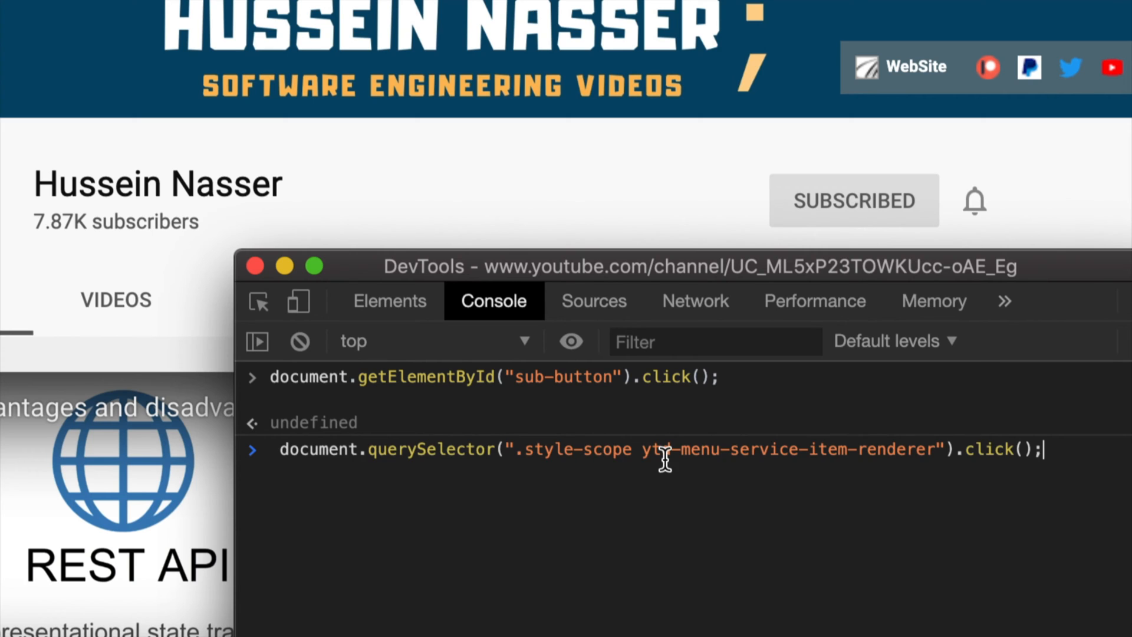
pyautogui.press('Enter')
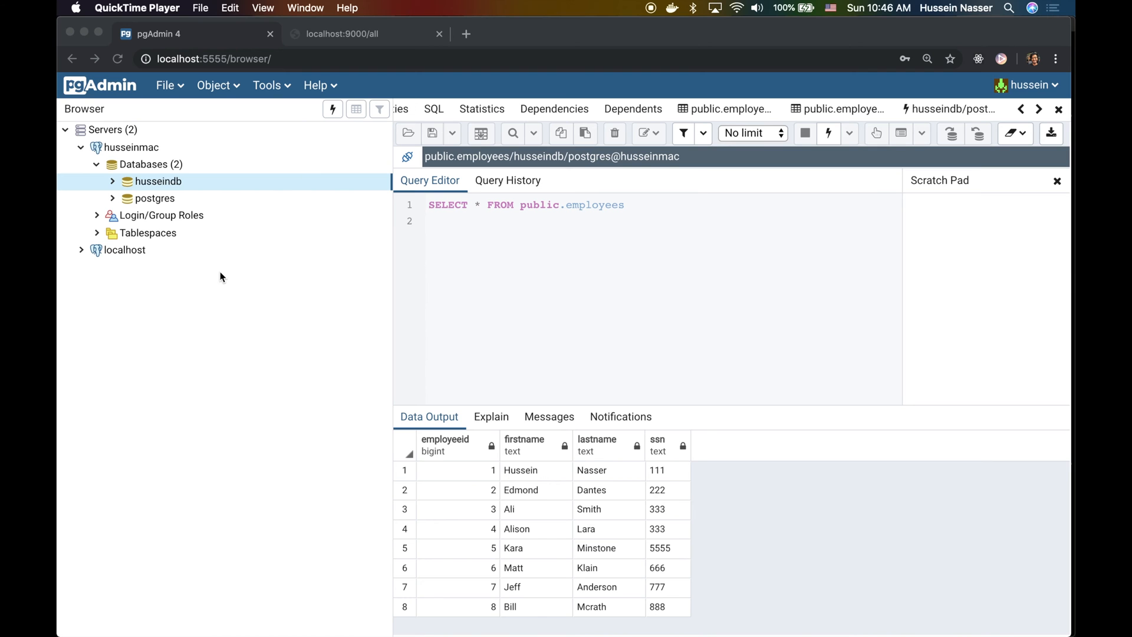
pyautogui.moveTo(200, 299)
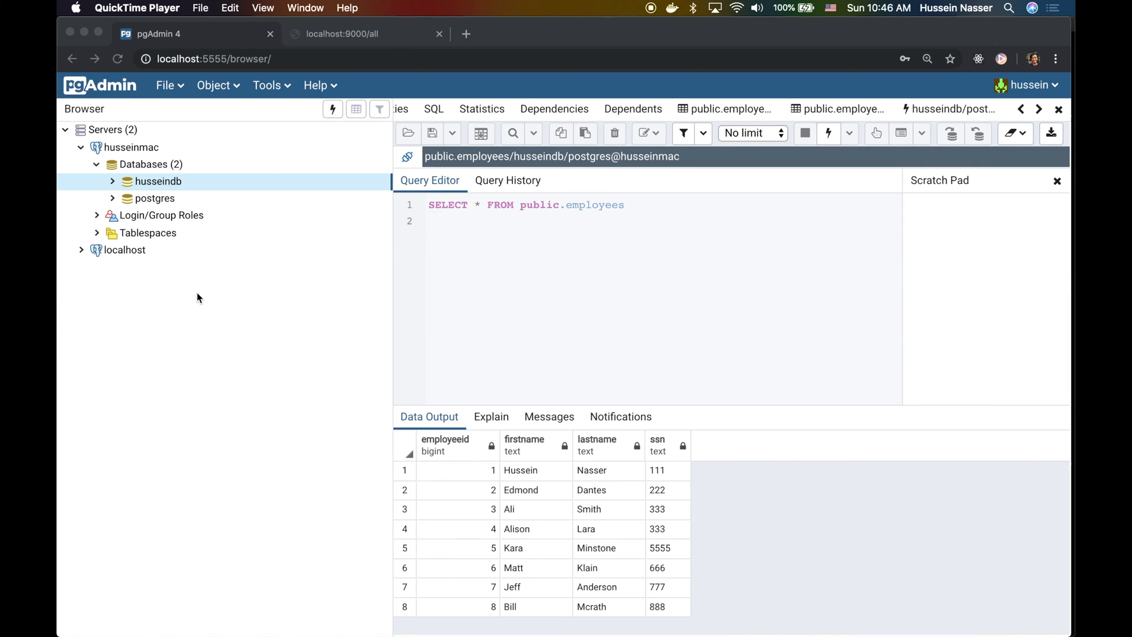
pyautogui.moveTo(137, 215)
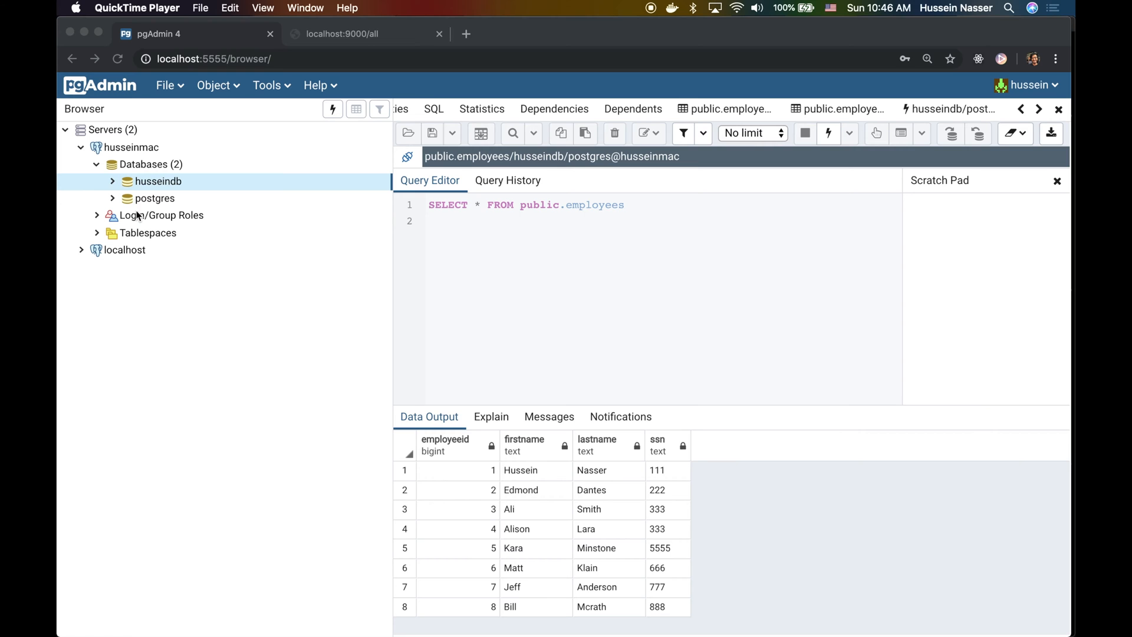
pyautogui.moveTo(70, 139)
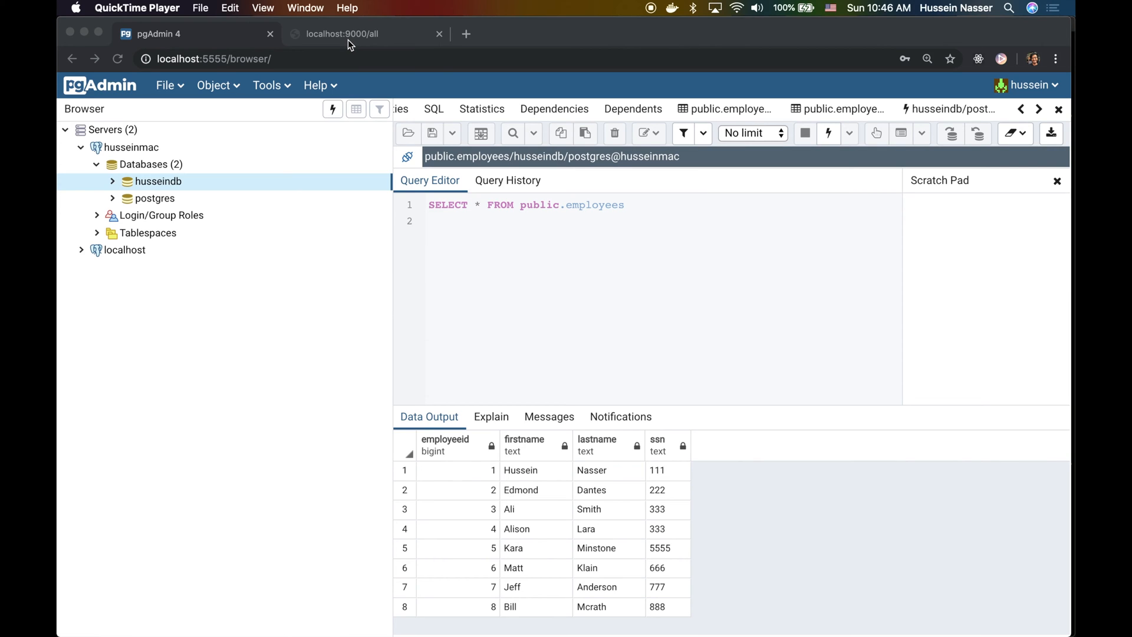
# - Reload localhost:9000/all and collapse the rows array to show elapsed 11 and method old
pyautogui.click(353, 33)
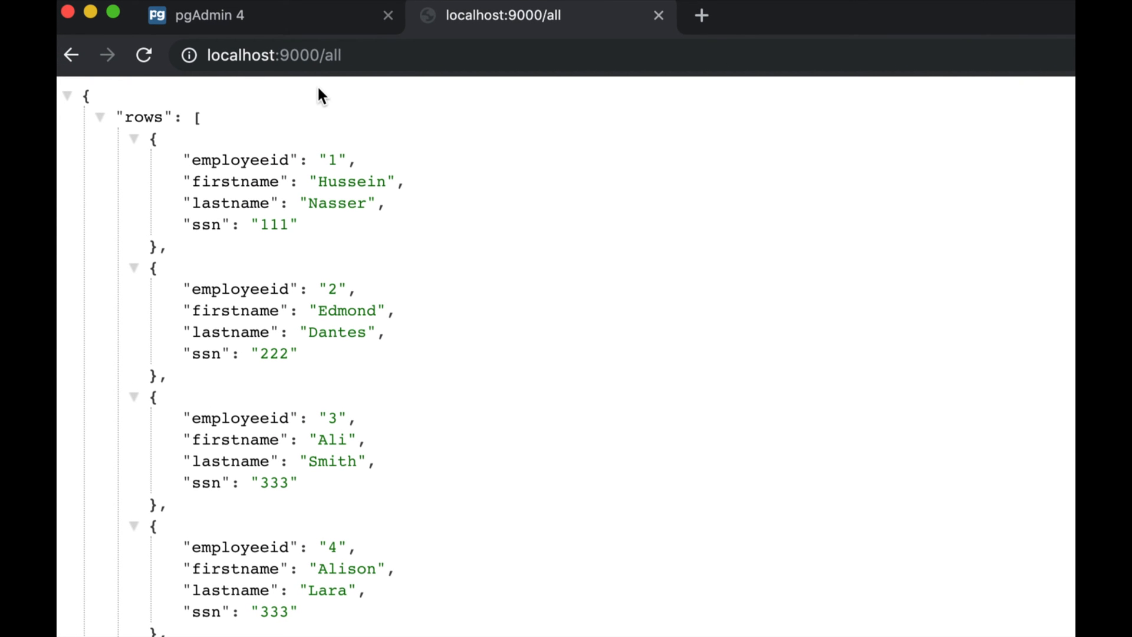
pyautogui.moveTo(293, 92)
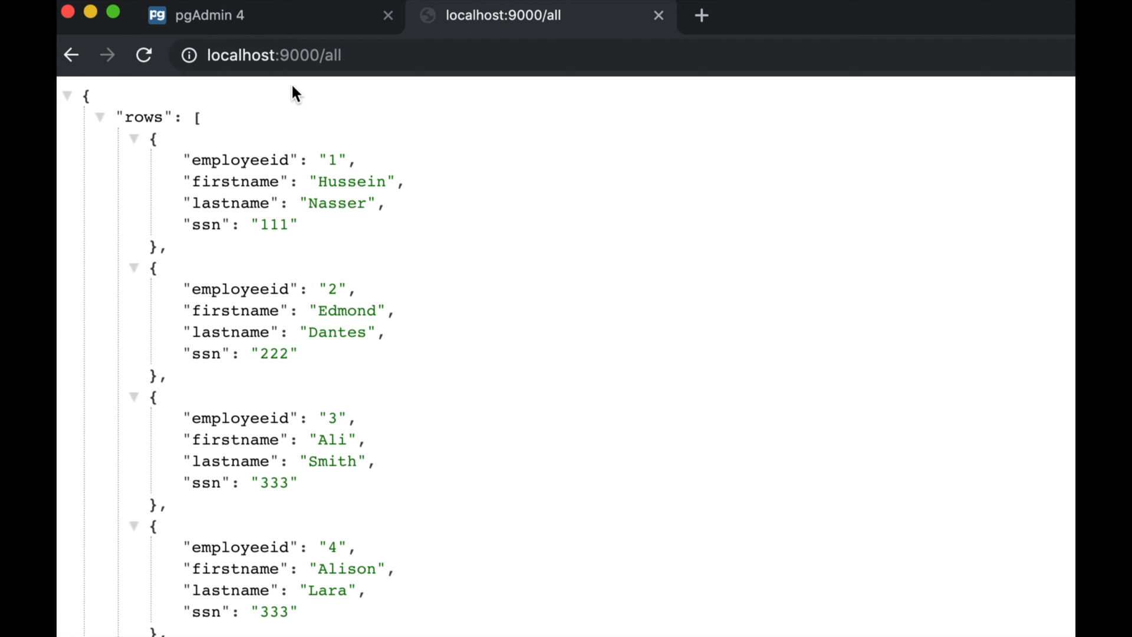
pyautogui.click(274, 55)
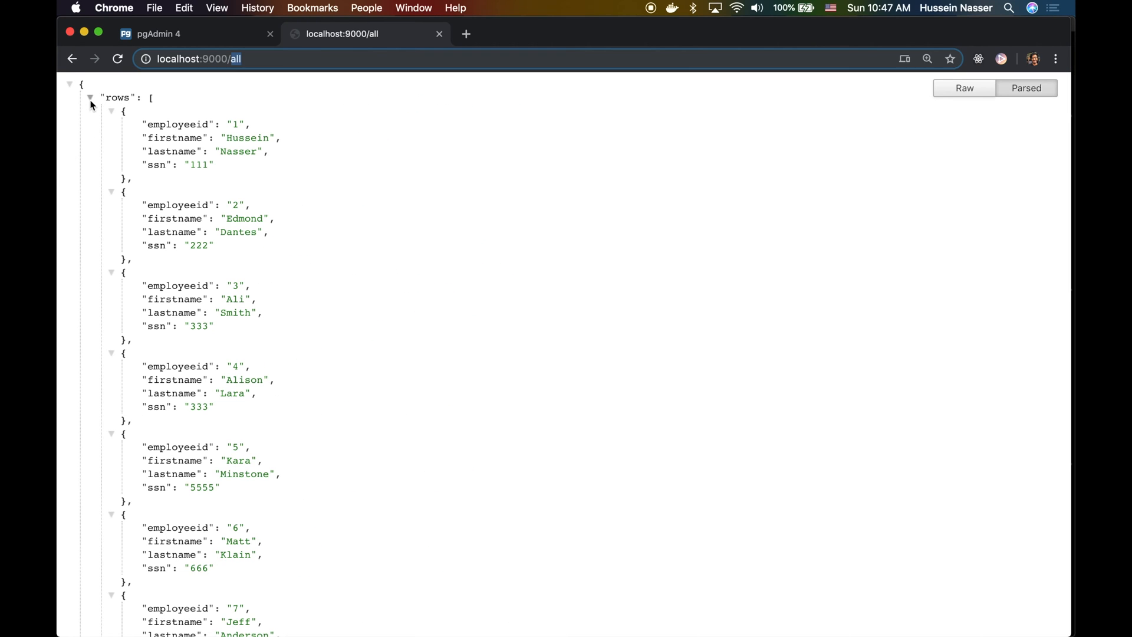
pyautogui.click(199, 58)
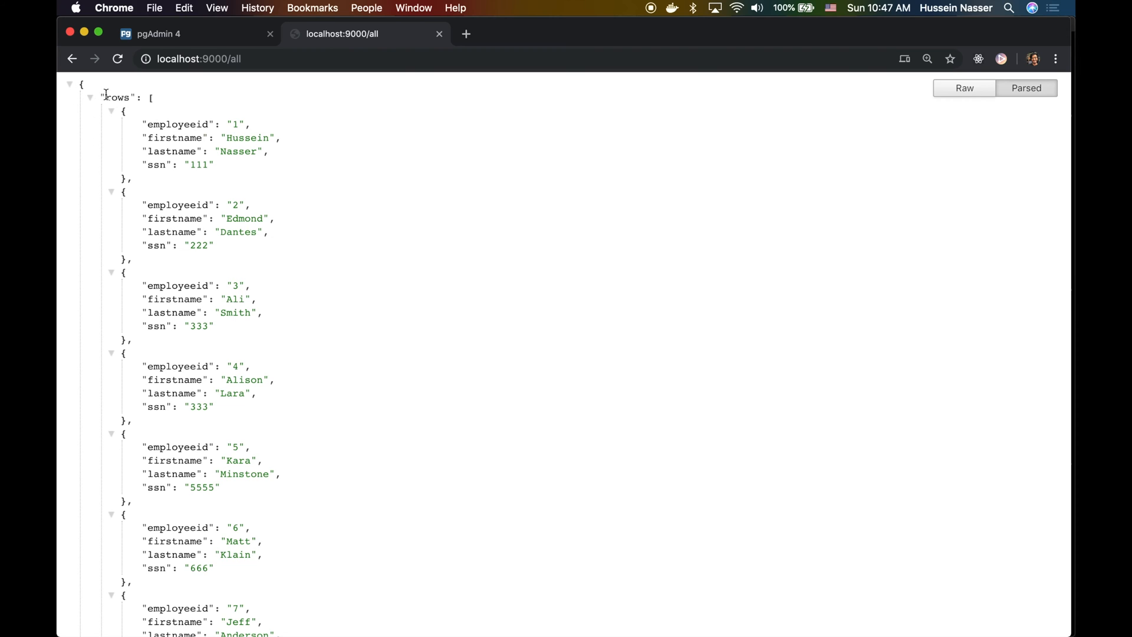
pyautogui.moveTo(108, 103)
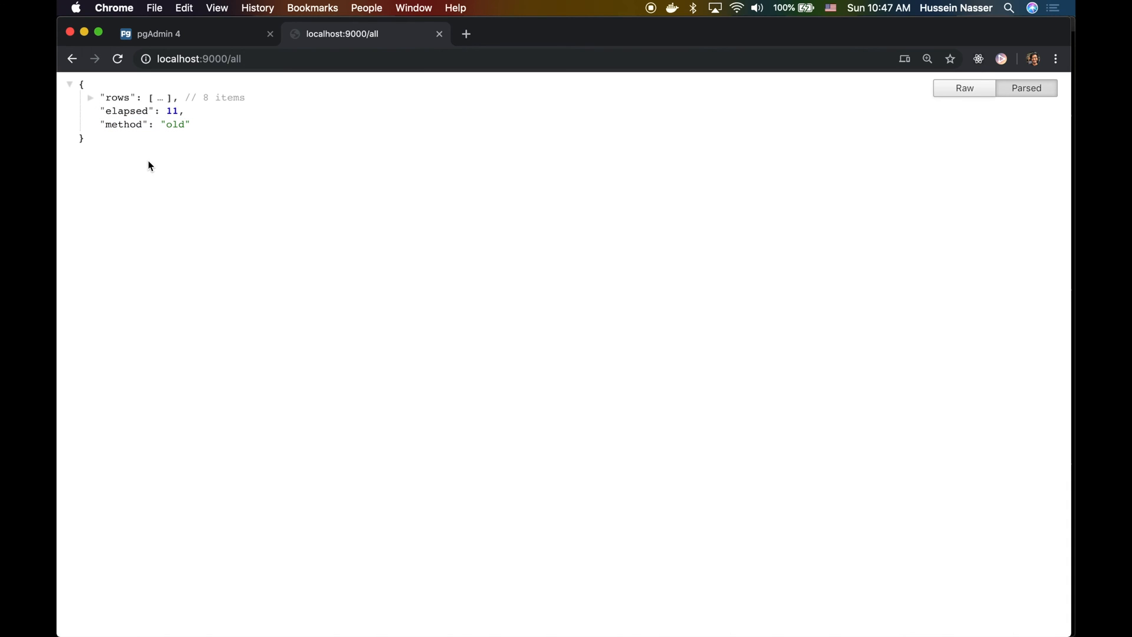
pyautogui.moveTo(166, 137)
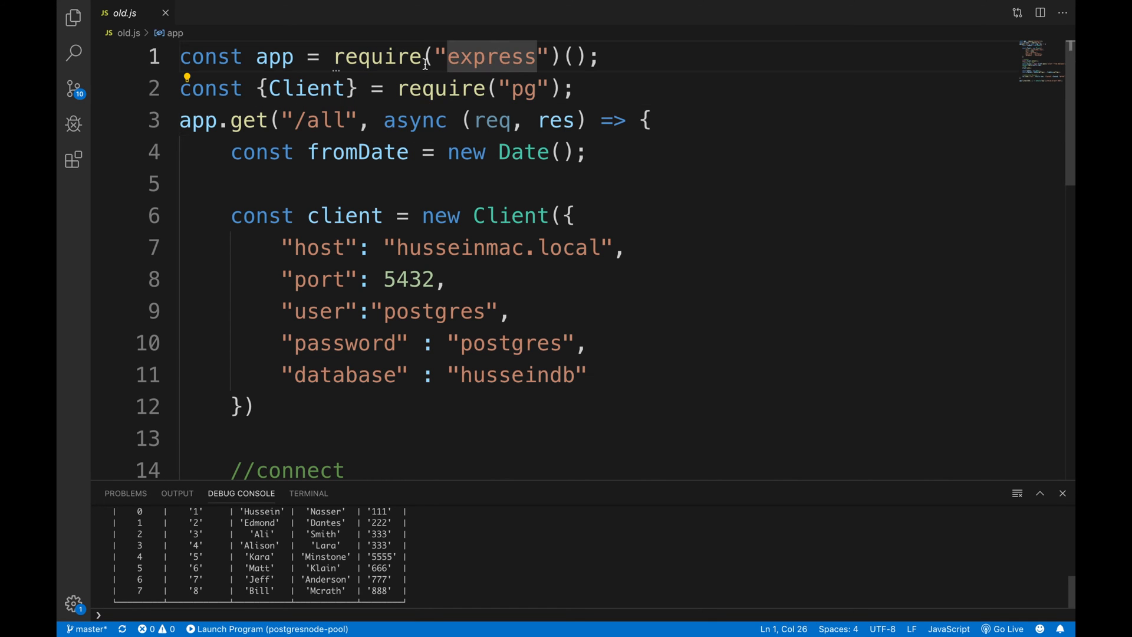
pyautogui.moveTo(396, 87); pyautogui.dragTo(574, 88)
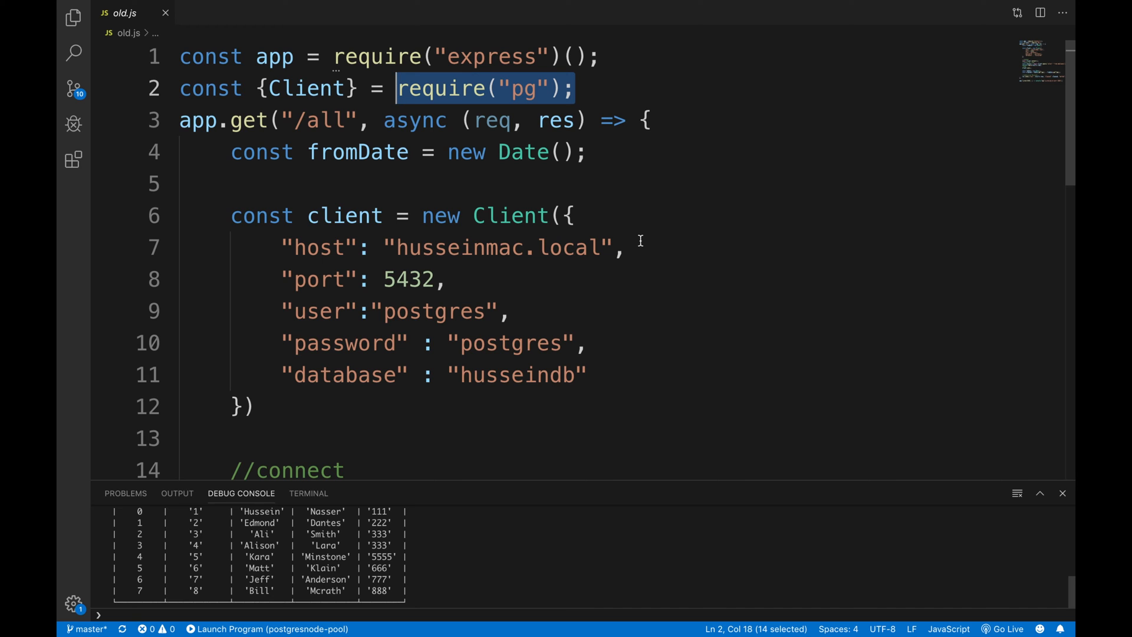
pyautogui.click(384, 151)
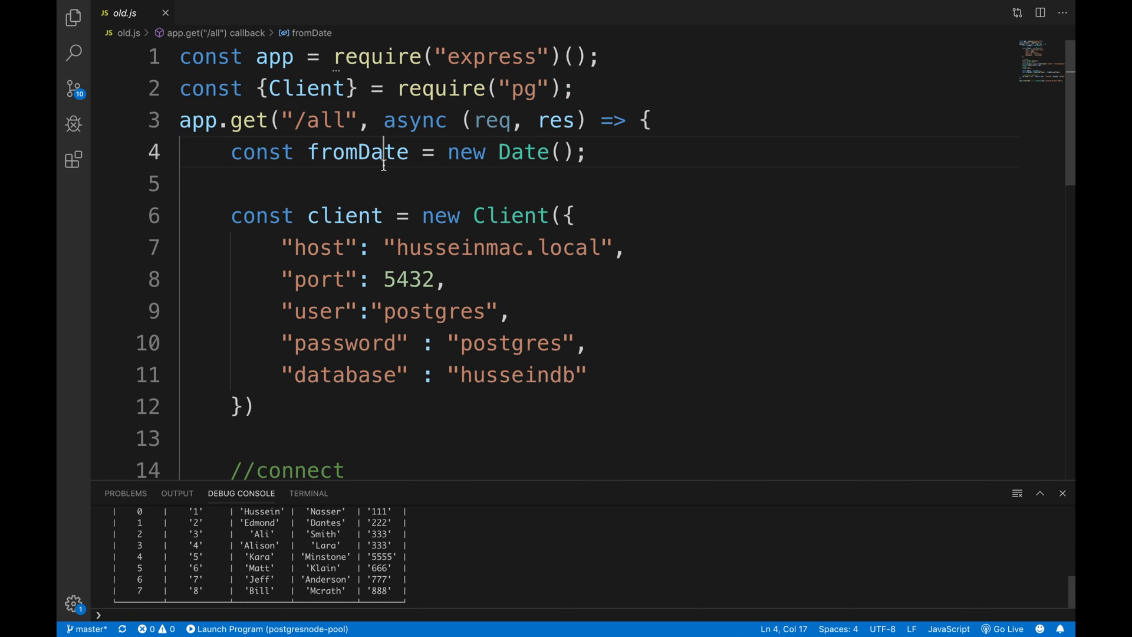
pyautogui.doubleClick(357, 151)
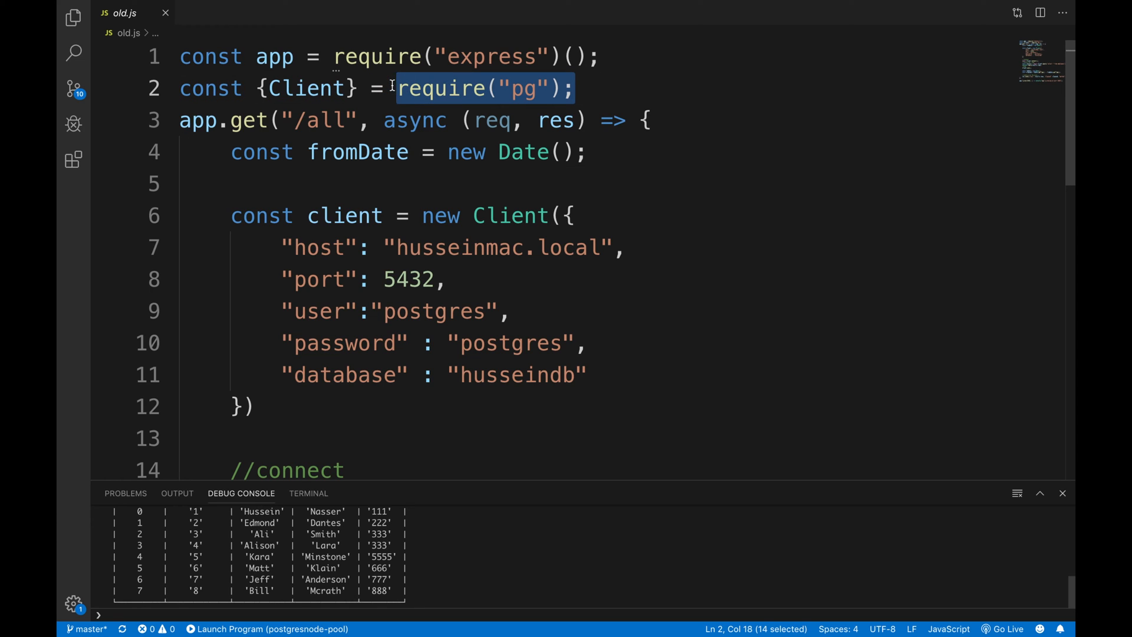
pyautogui.click(396, 88)
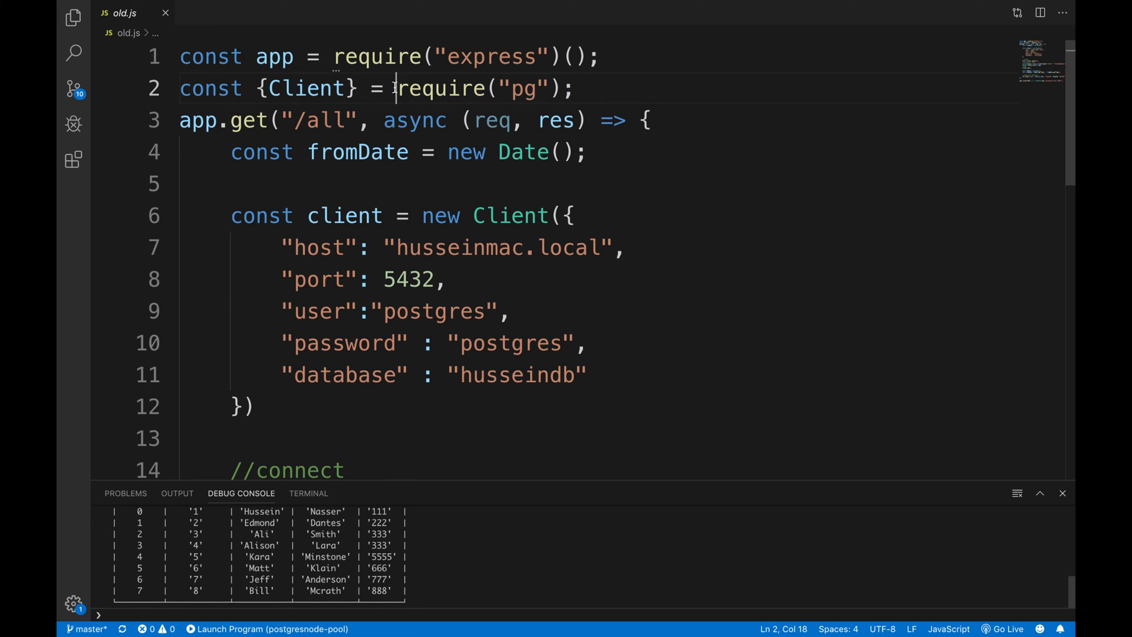
pyautogui.click(573, 88)
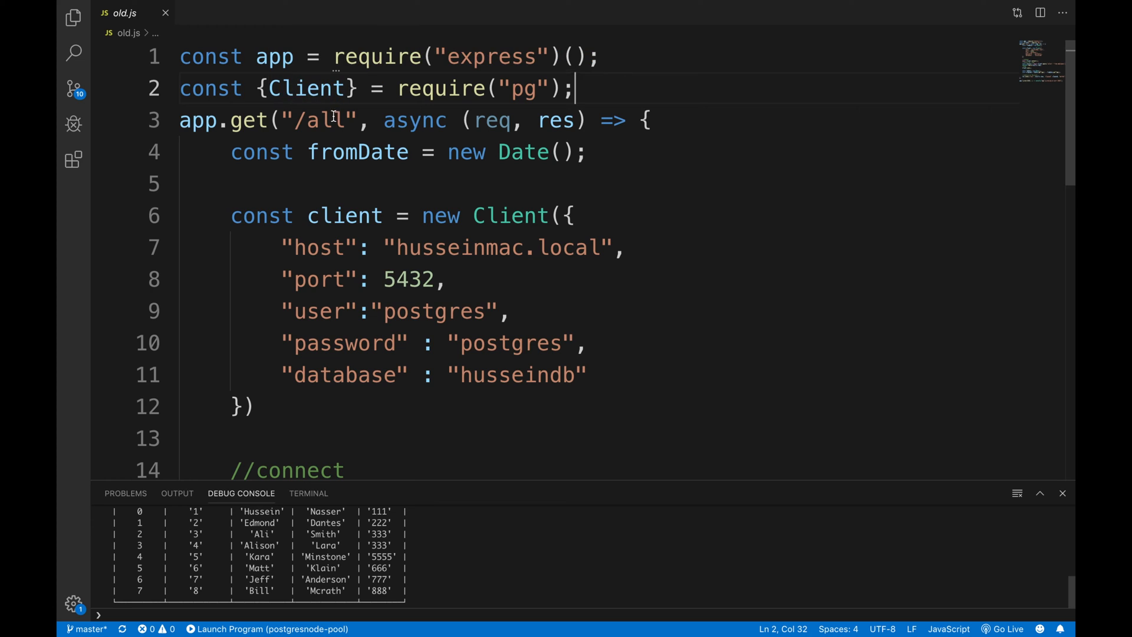
pyautogui.doubleClick(320, 120)
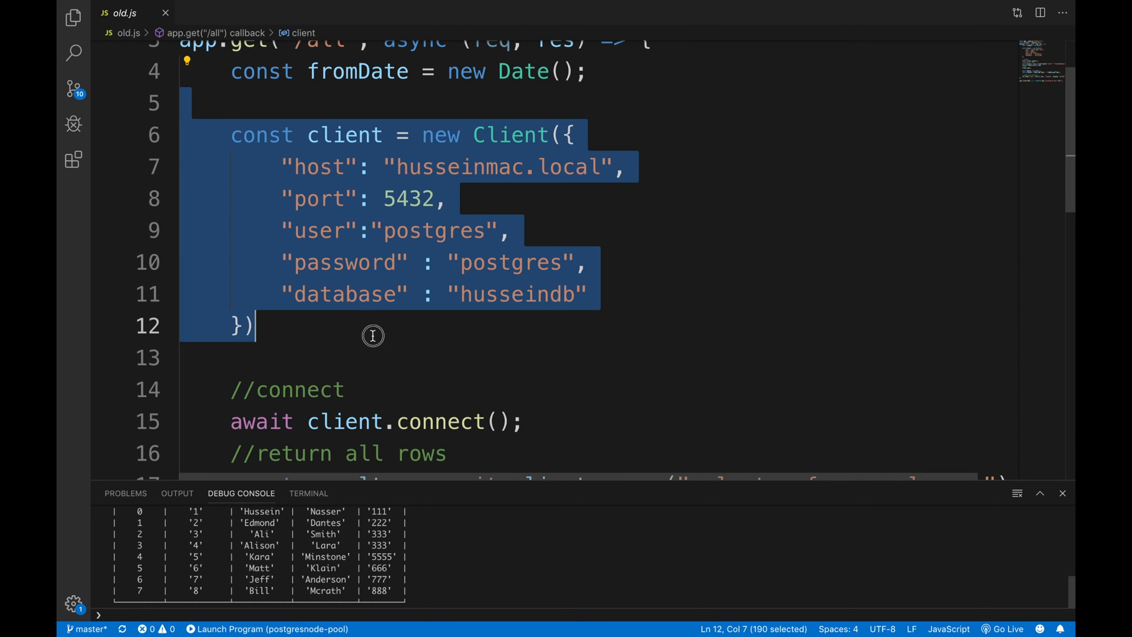
pyautogui.click(373, 326)
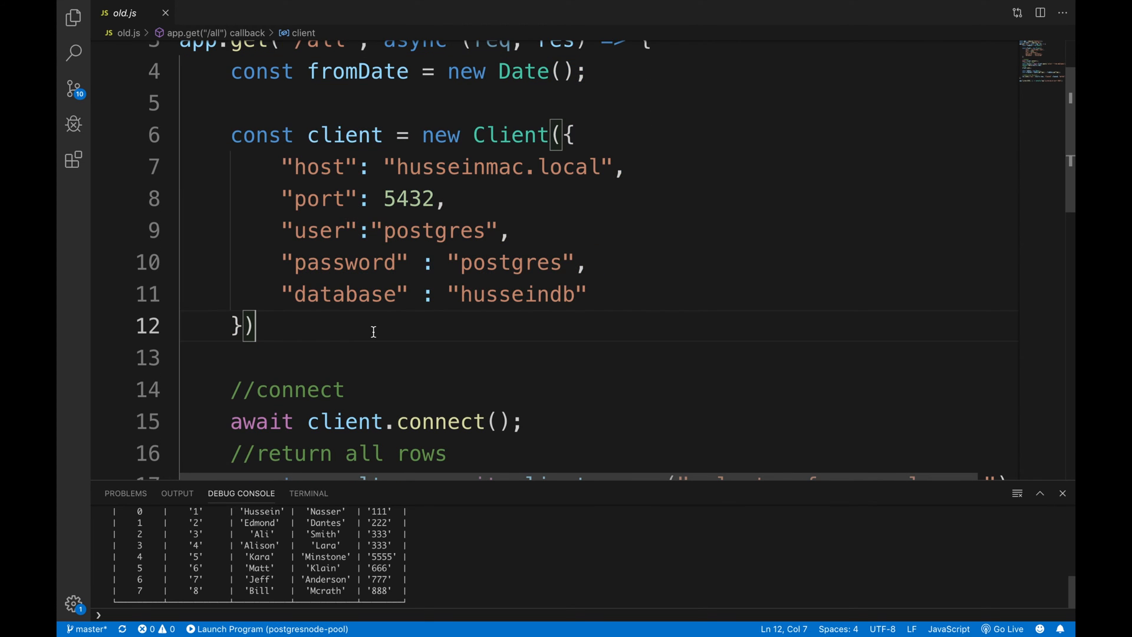
pyautogui.doubleClick(517, 294)
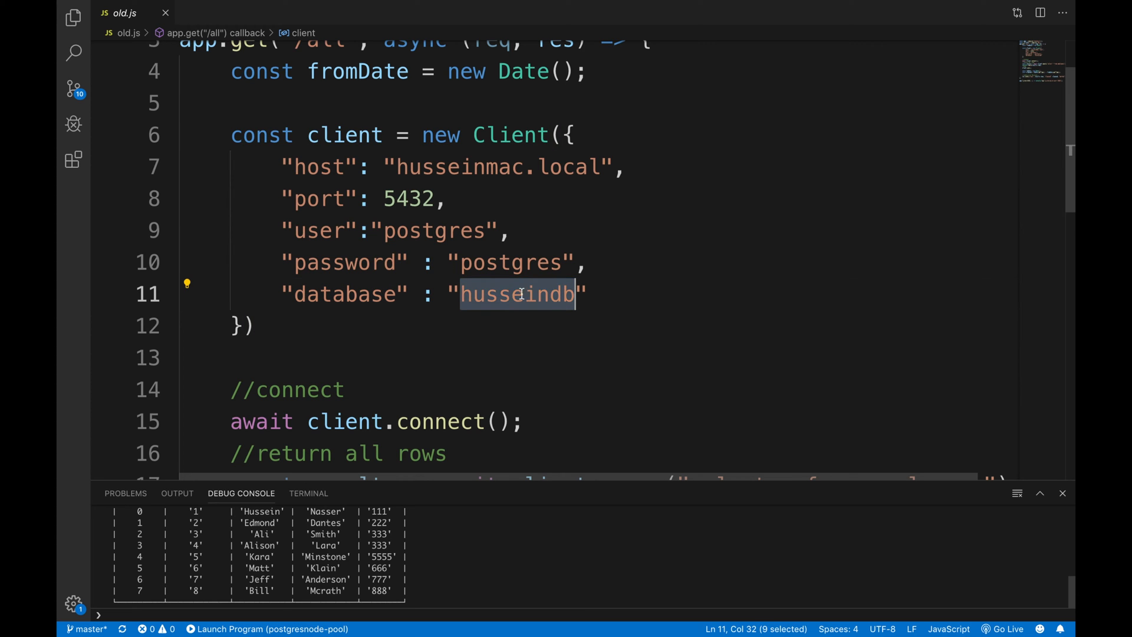
pyautogui.moveTo(646, 167)
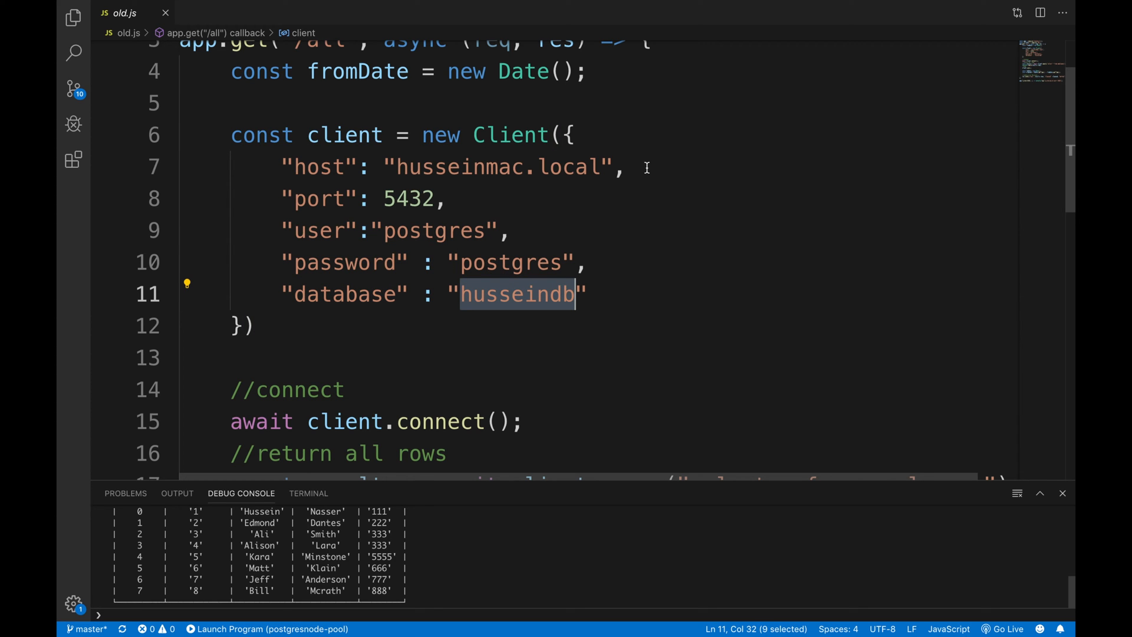
pyautogui.scroll(-3)
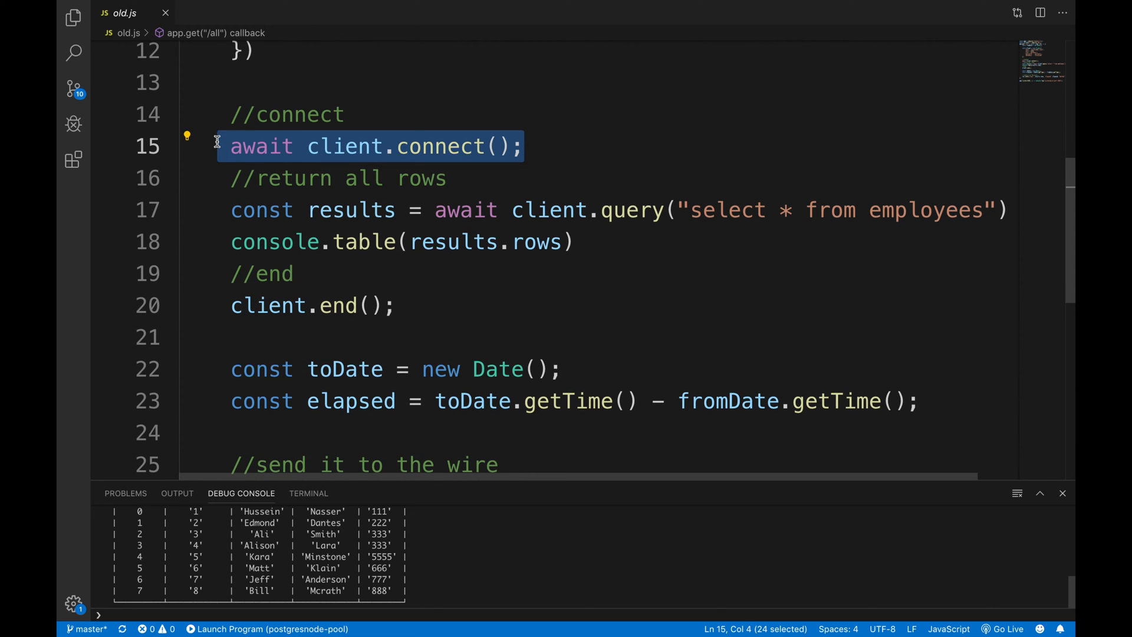
pyautogui.click(469, 178)
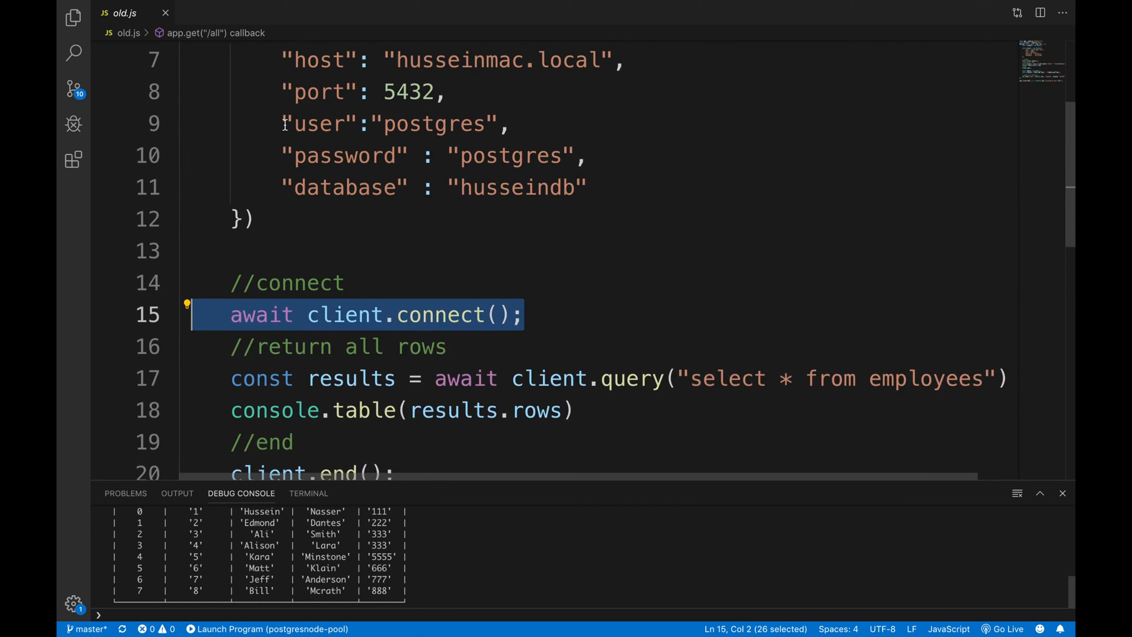
pyautogui.scroll(-3)
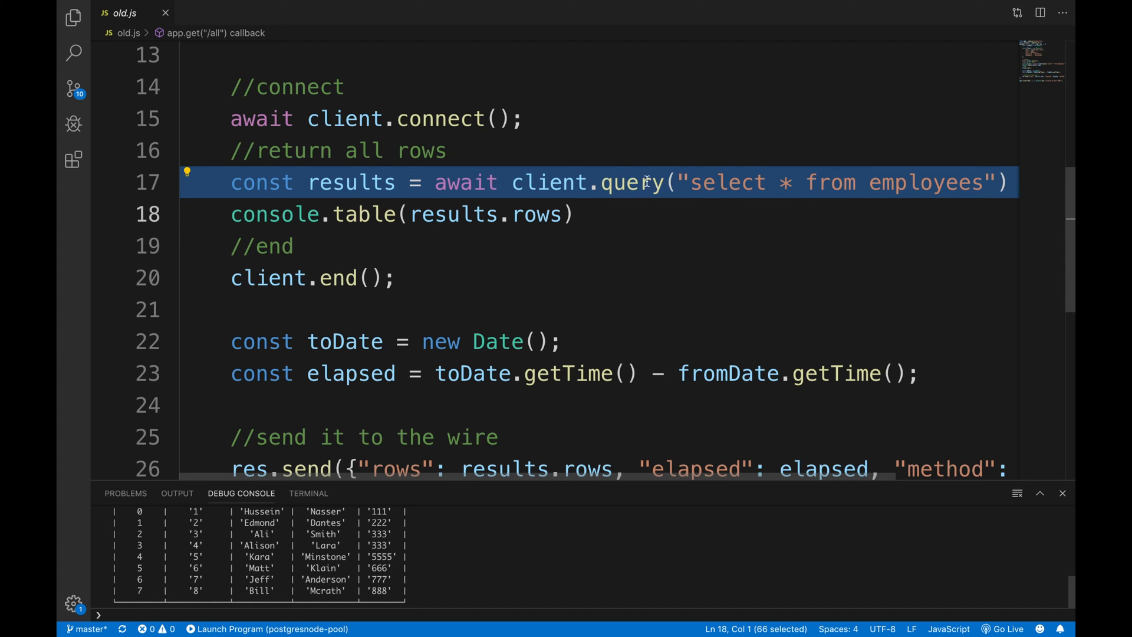
pyautogui.click(773, 182)
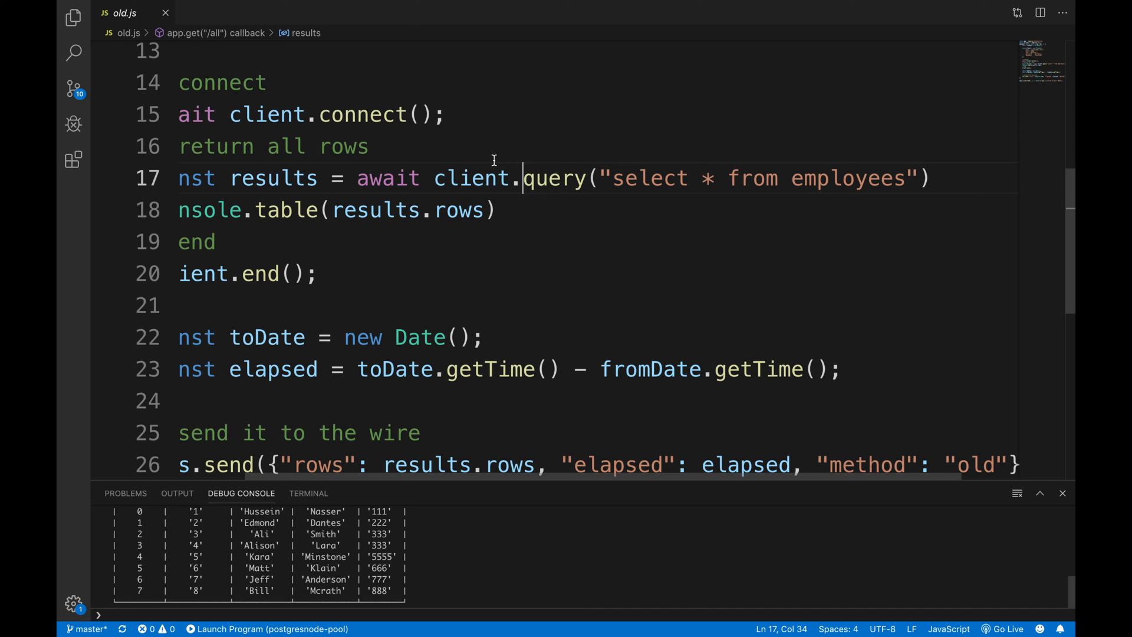
pyautogui.moveTo(273, 178)
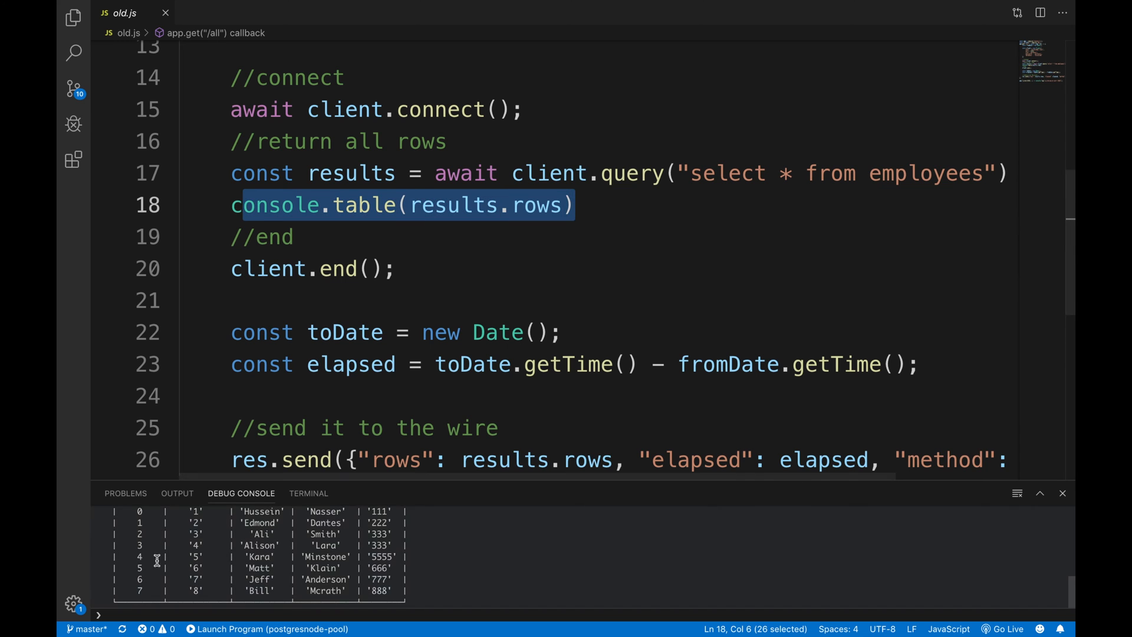
pyautogui.click(217, 268)
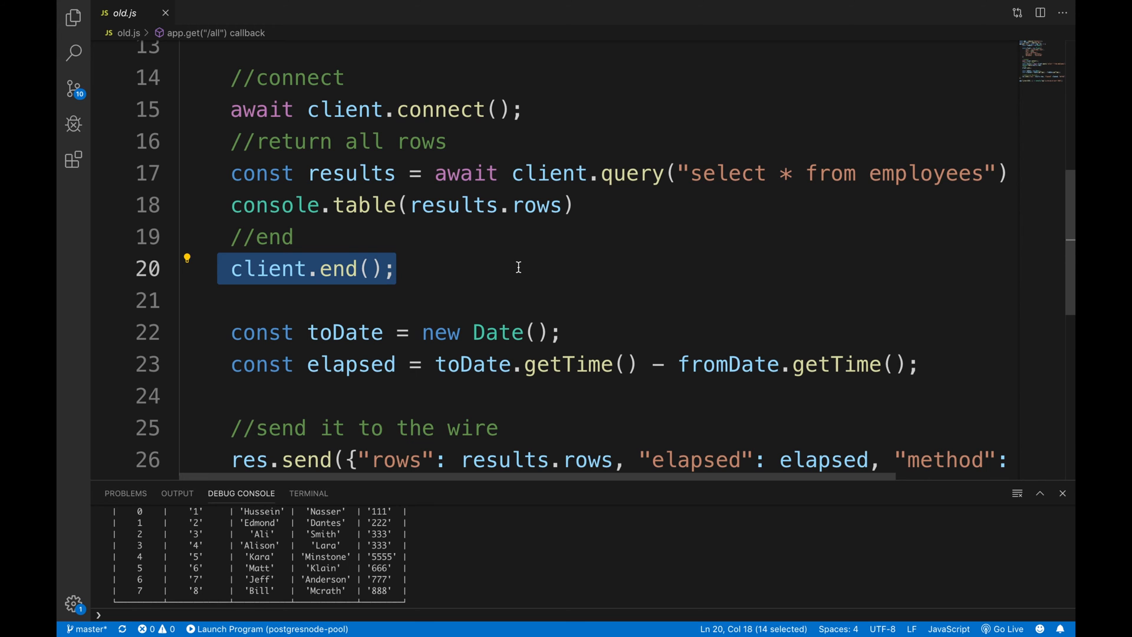
pyautogui.click(369, 299)
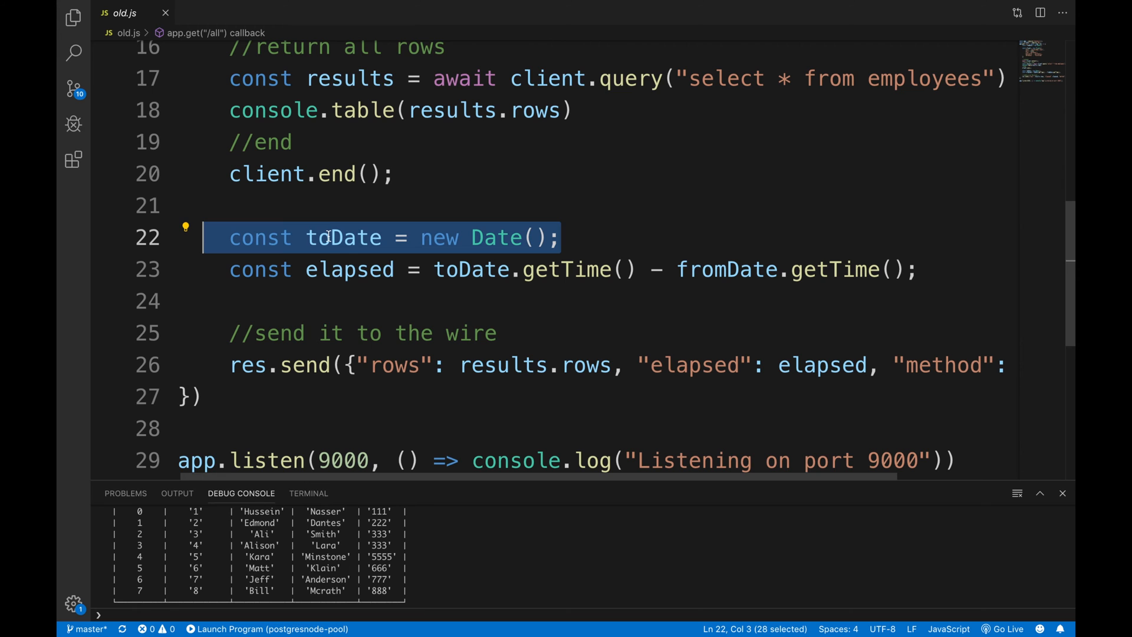
pyautogui.doubleClick(351, 215)
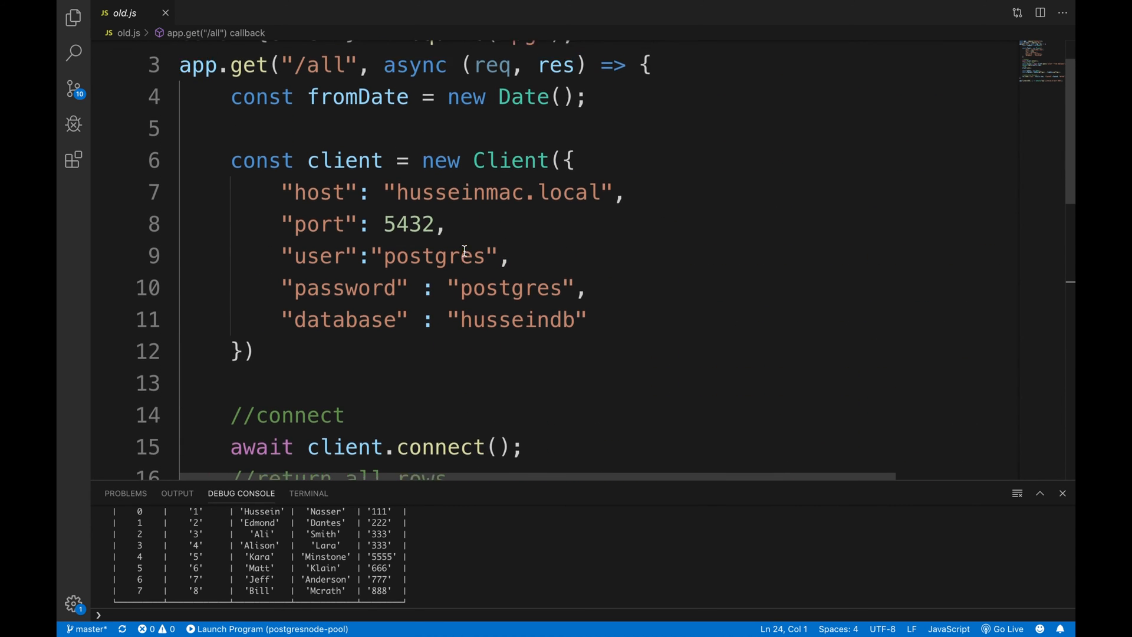
# - Open the empty pool.js file with the project file list hidden
pyautogui.click(74, 16)
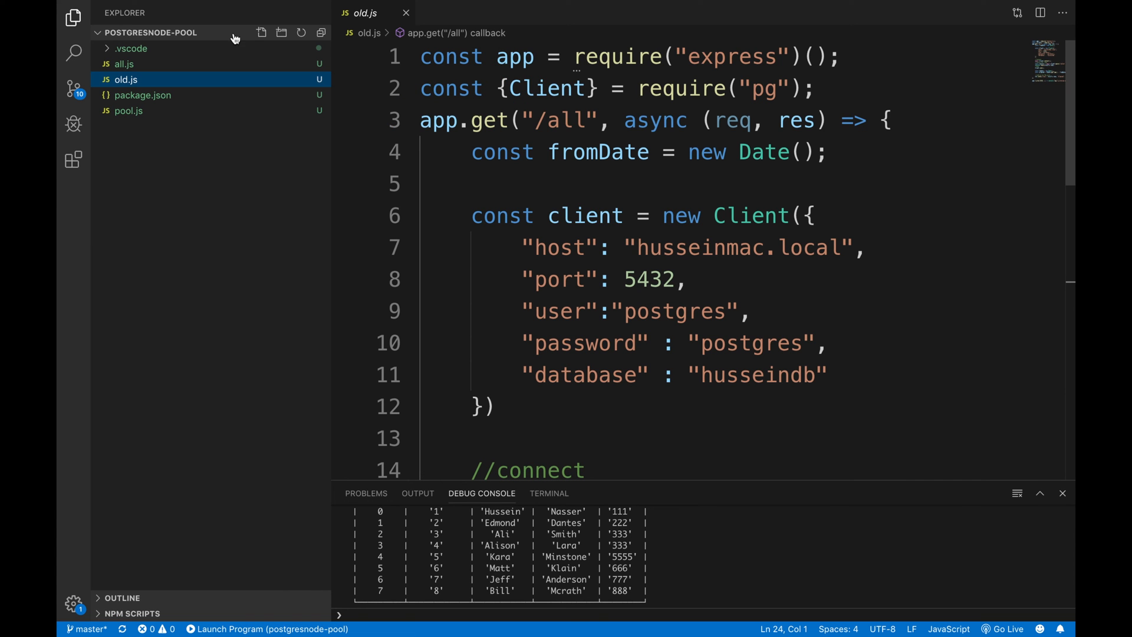
pyautogui.click(129, 111)
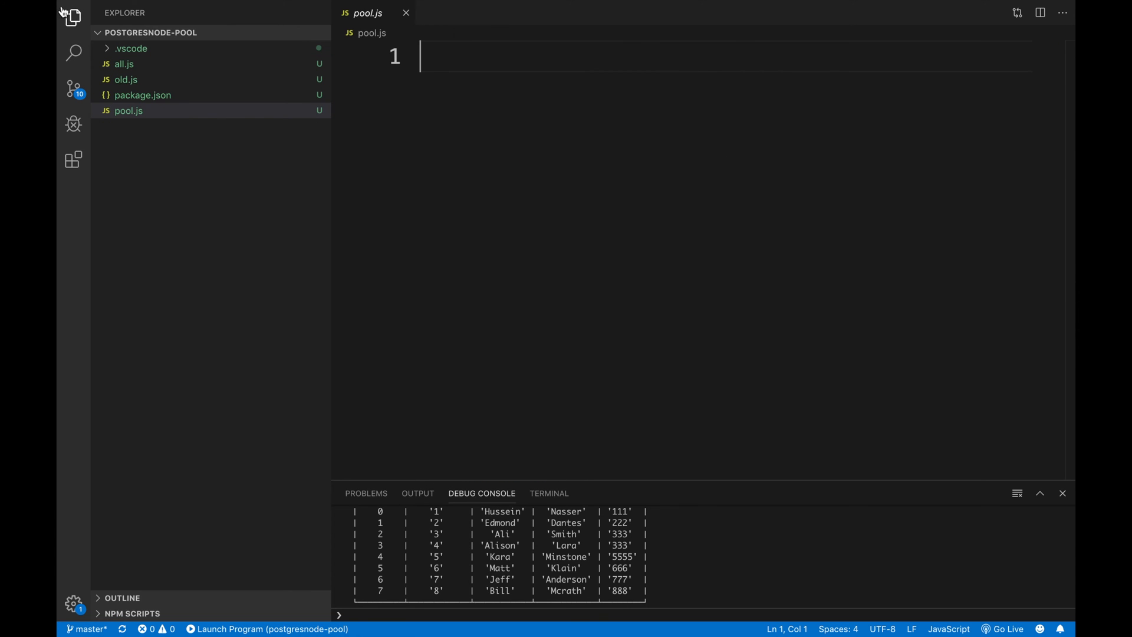
pyautogui.click(72, 16)
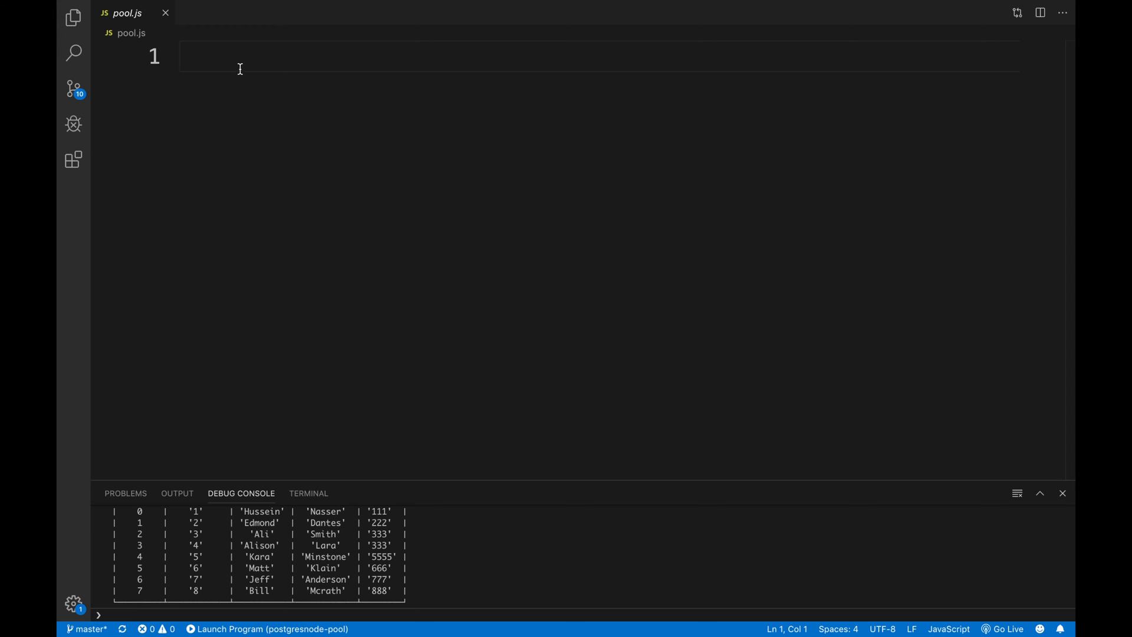
pyautogui.click(73, 16)
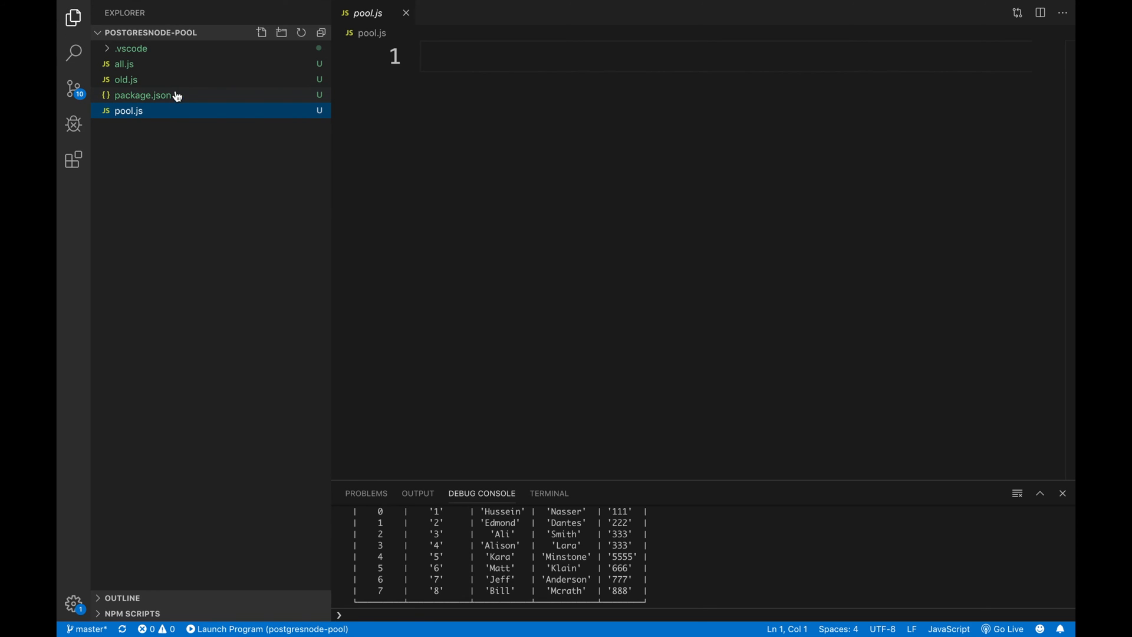
pyautogui.click(126, 80)
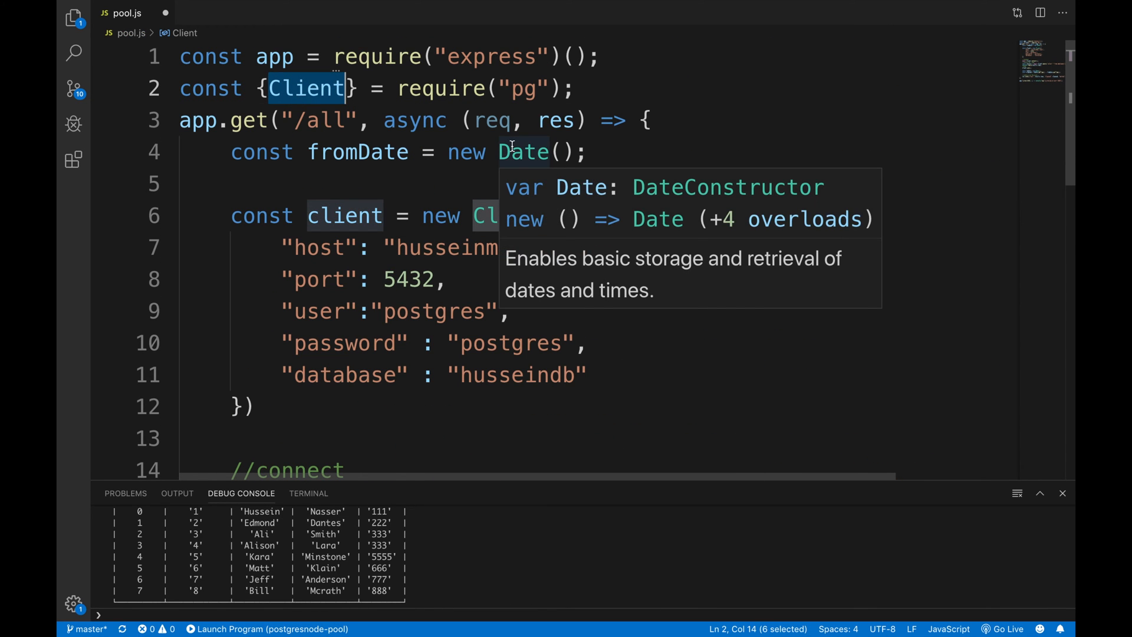
# - Rename Client to Pool and cut the connection configuration block to move it
pyautogui.write('Pool')
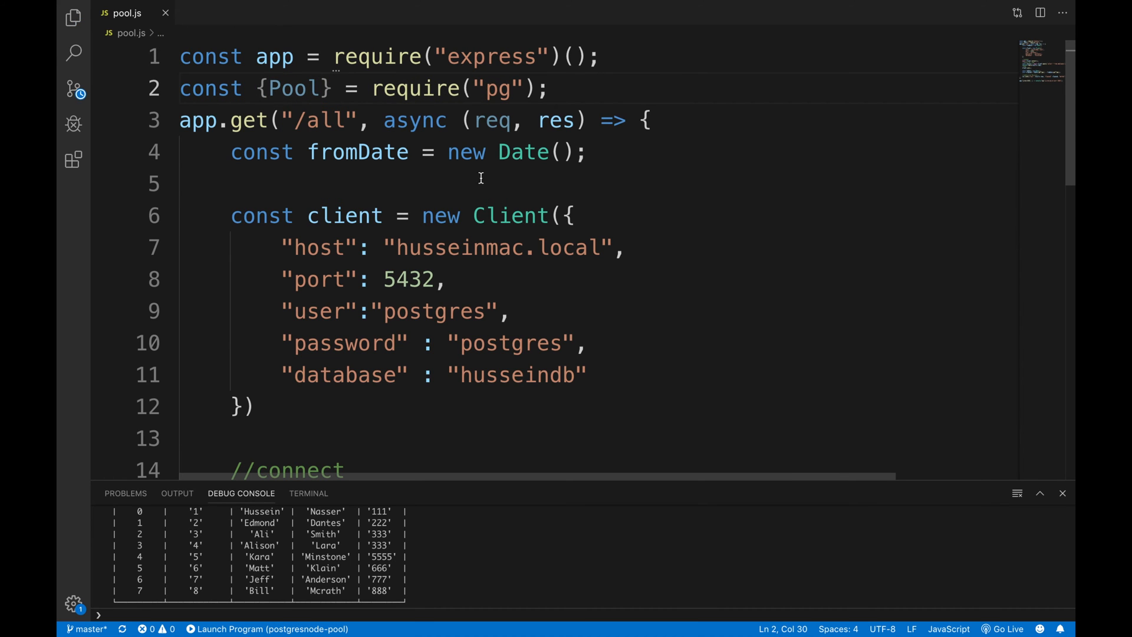
pyautogui.doubleClick(509, 196)
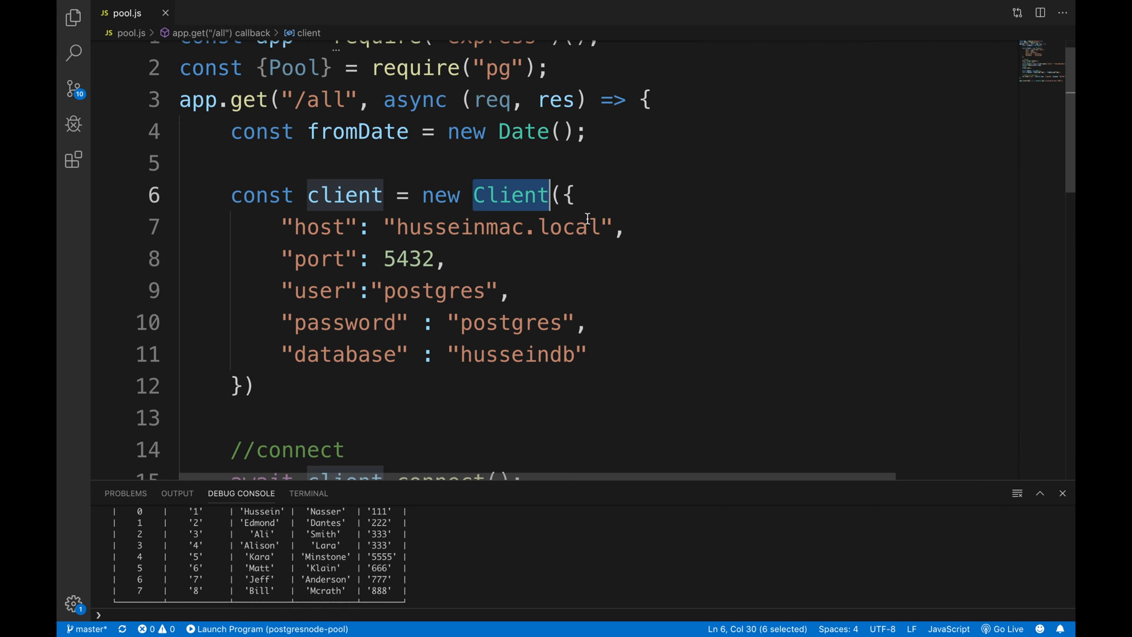
pyautogui.write('Poo')
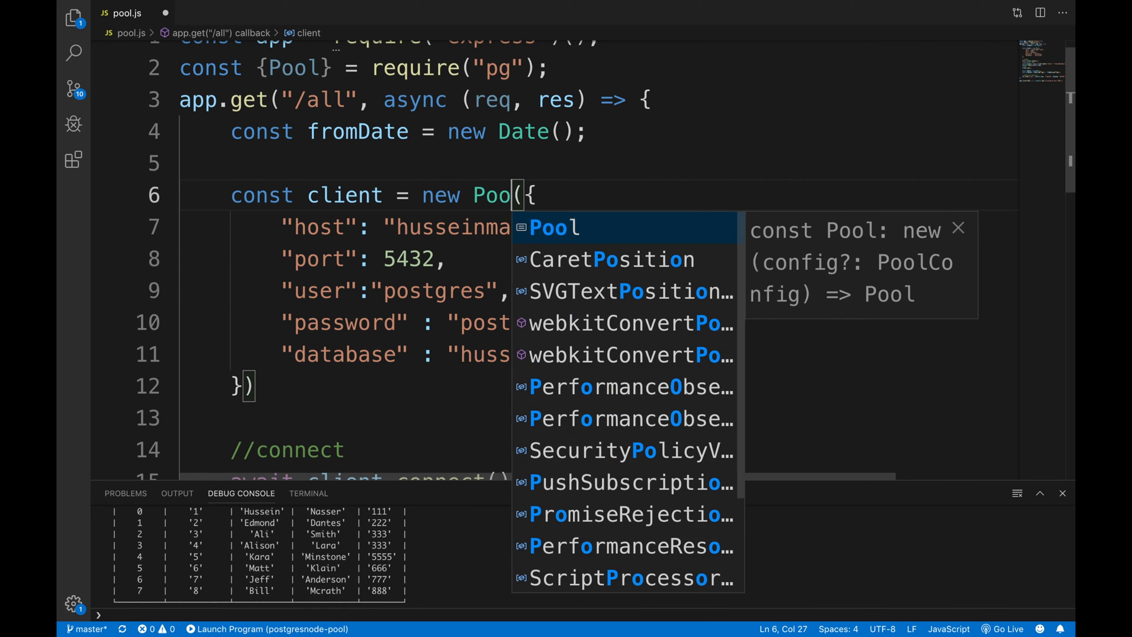
pyautogui.write('poo')
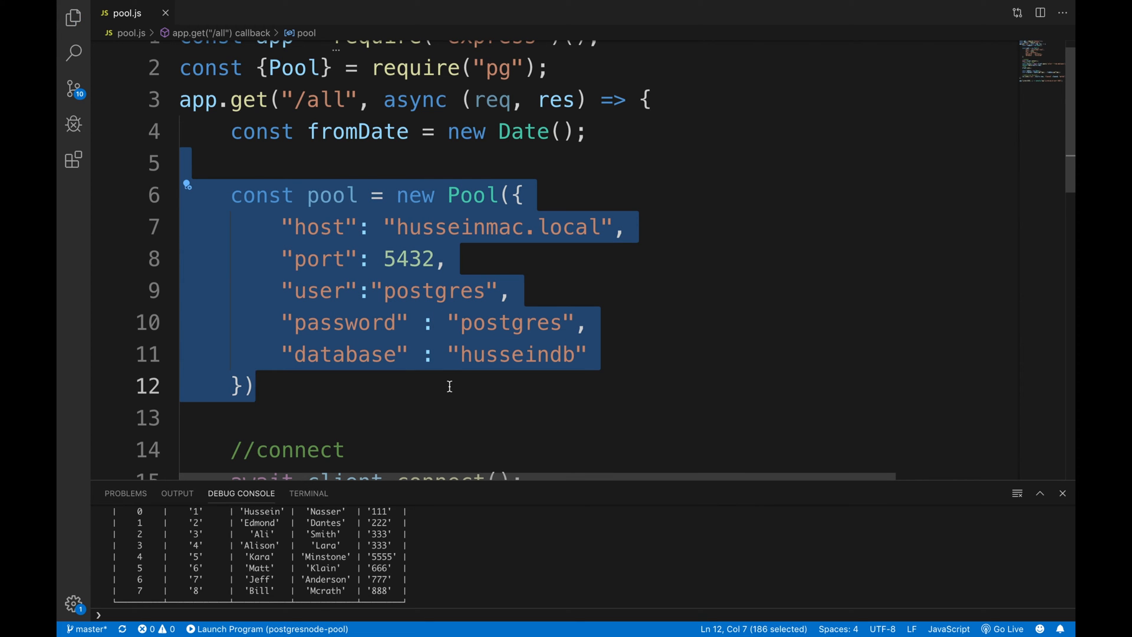
pyautogui.press('Delete')
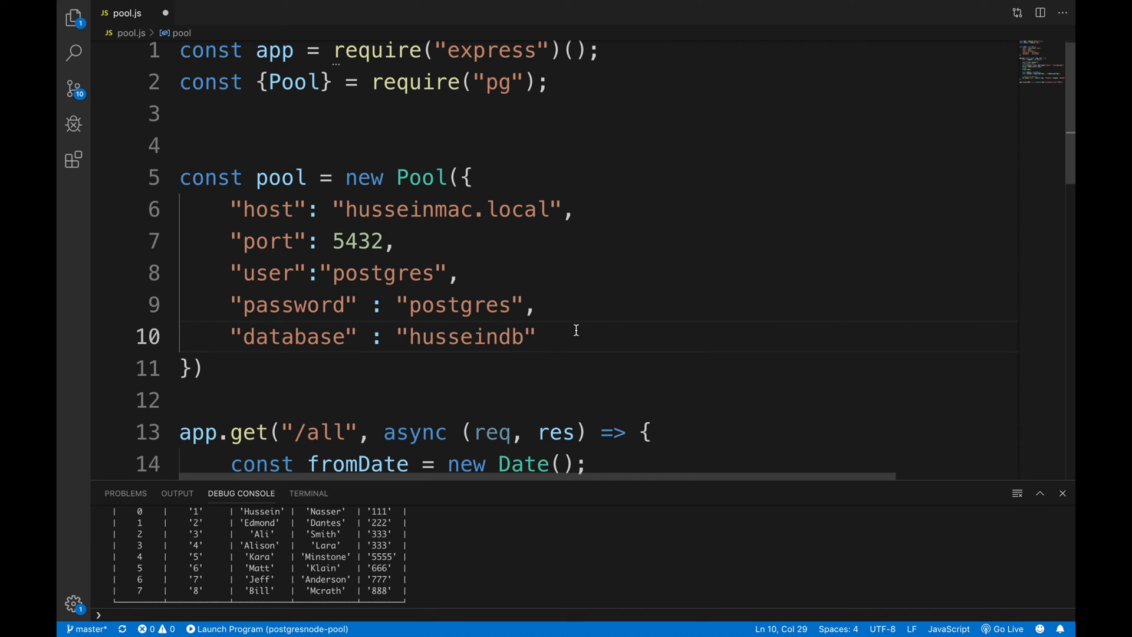
# - Add "max": 20, "connectionTimeoutMillis": 0 and "idleTimeoutMillis": 0 to the Pool options
pyautogui.write('"')
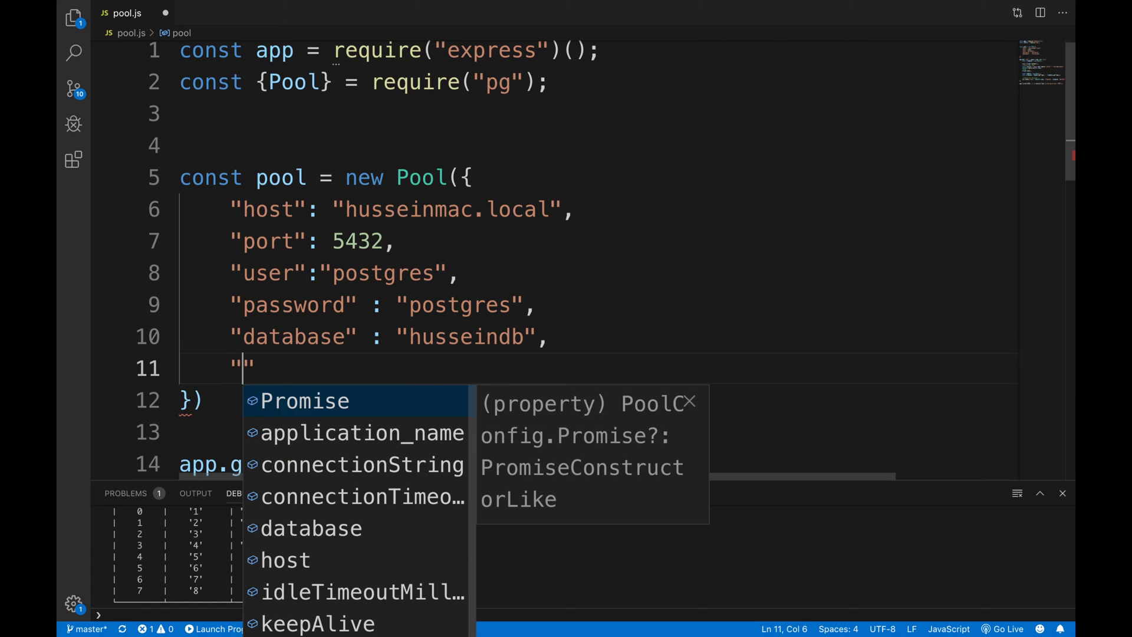
pyautogui.write('max')
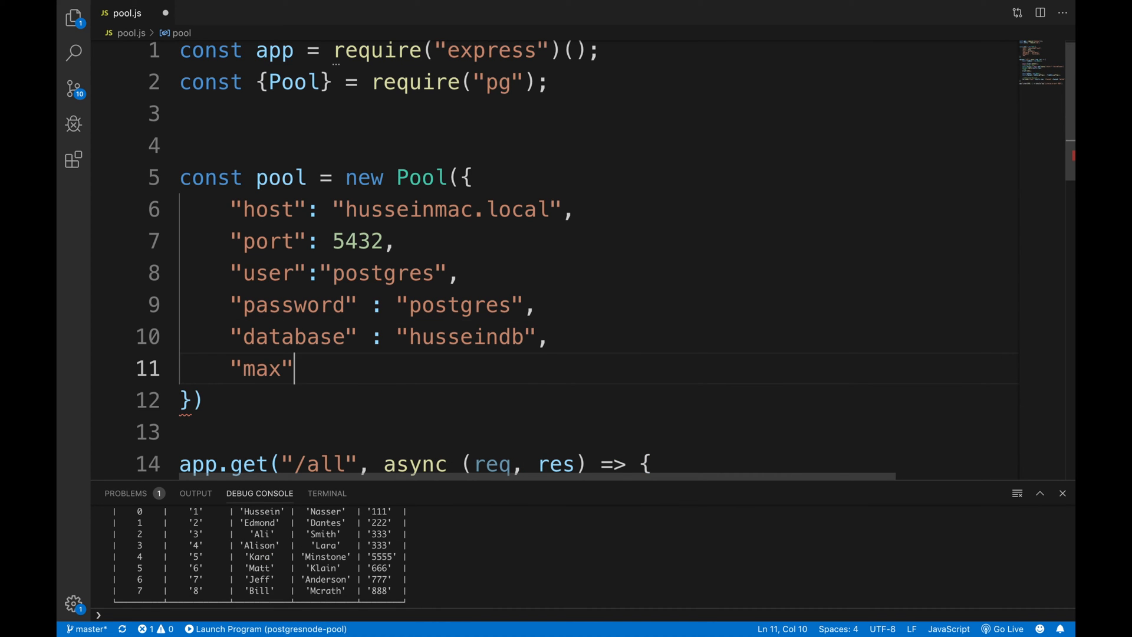
pyautogui.write(':')
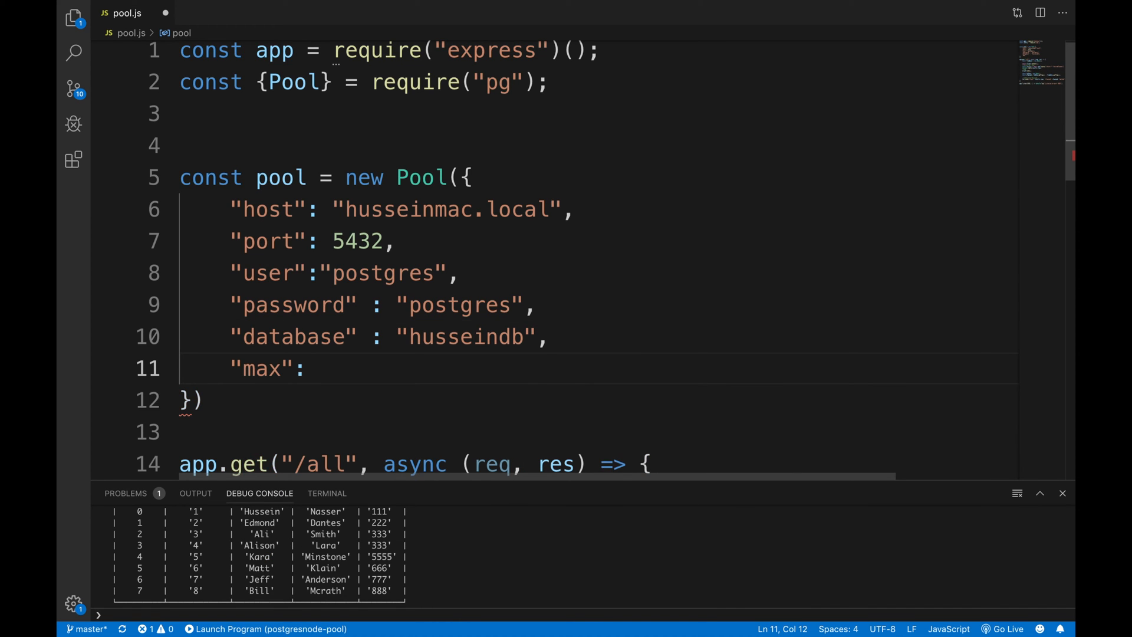
pyautogui.write('20,')
pyautogui.write('"connectionTimeoutMillis" : 0,')
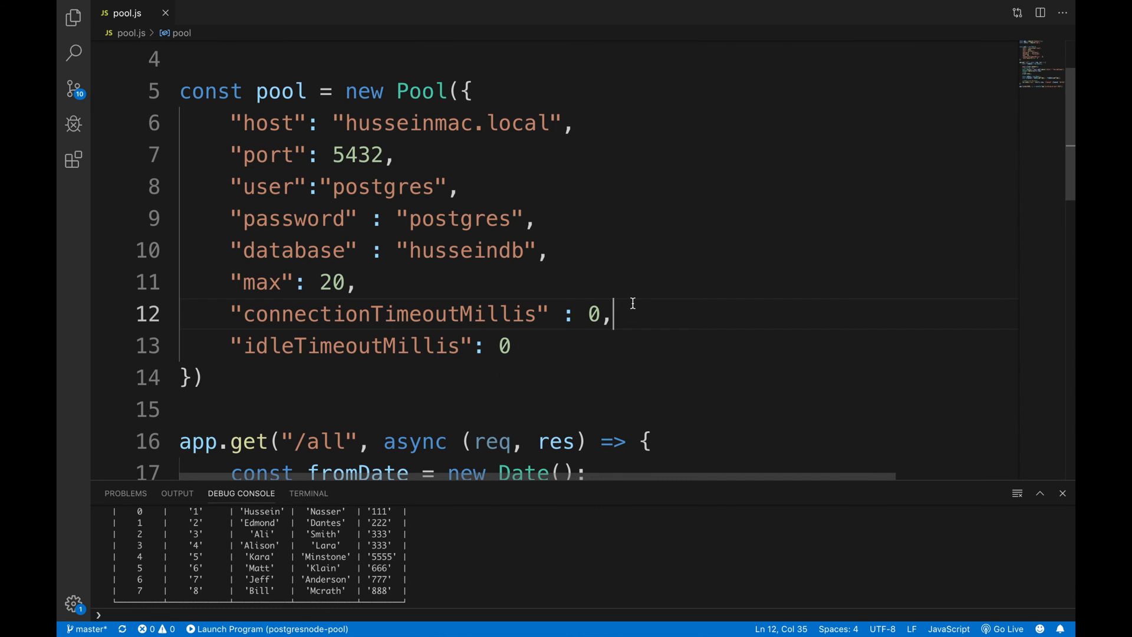
pyautogui.doubleClick(592, 313)
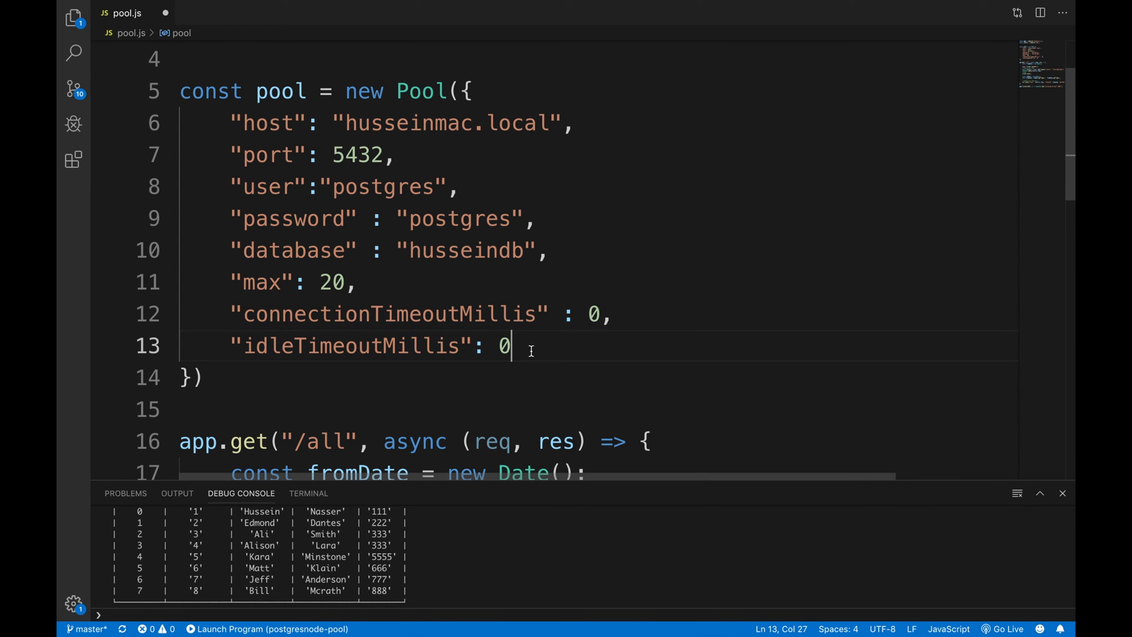
pyautogui.doubleClick(504, 345)
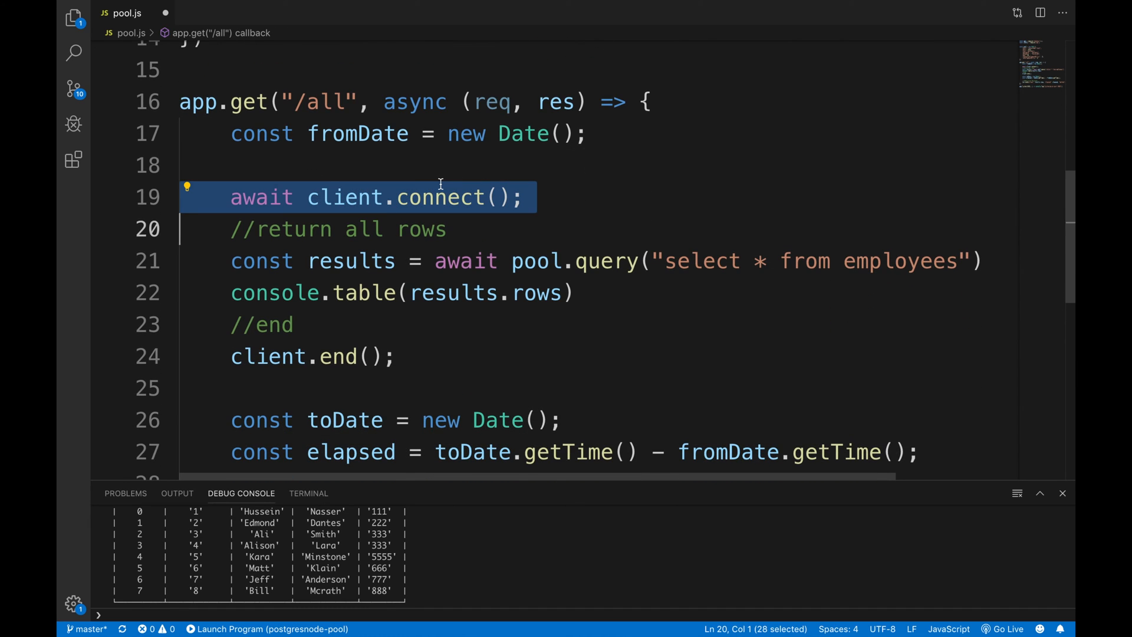
# - Delete the await client.connect() line and review the pool.query call
pyautogui.press('Delete')
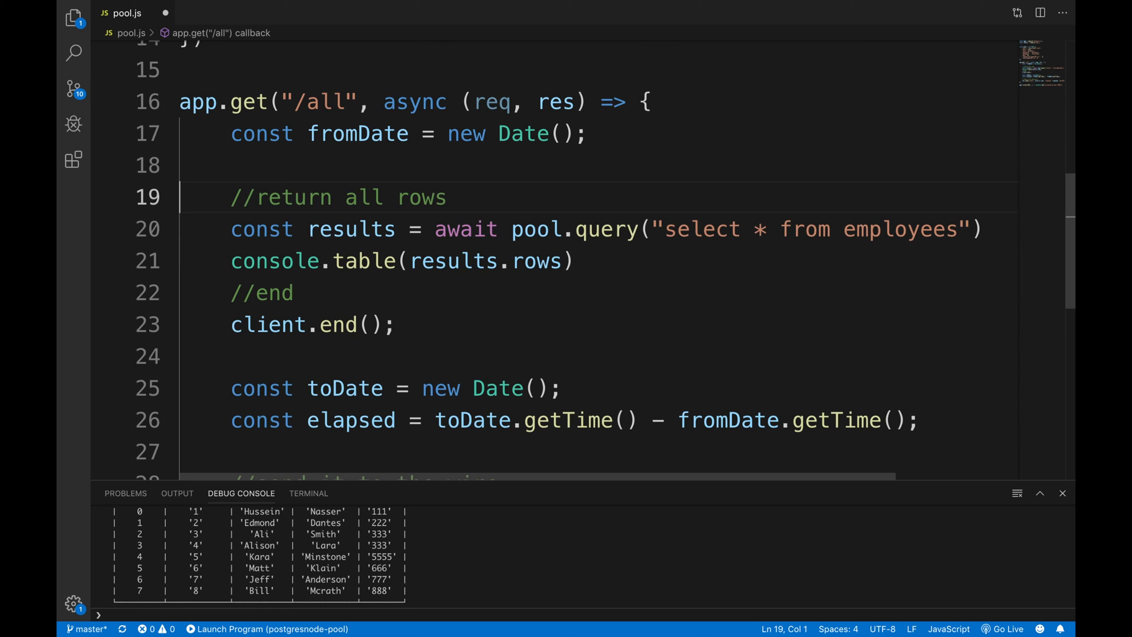
pyautogui.doubleClick(534, 229)
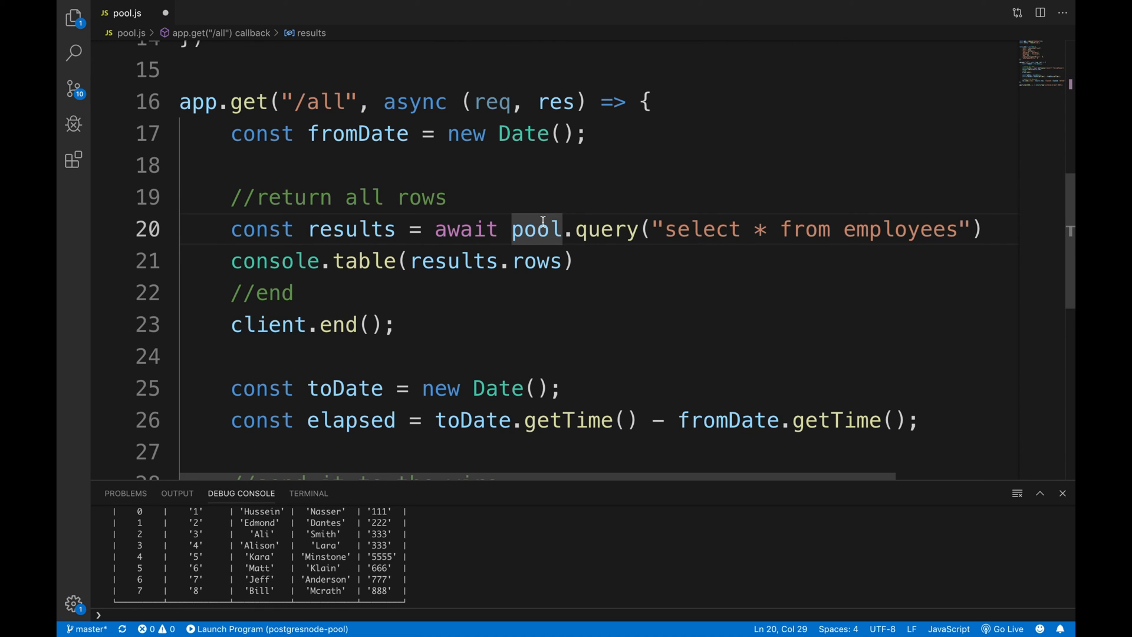
pyautogui.doubleClick(536, 229)
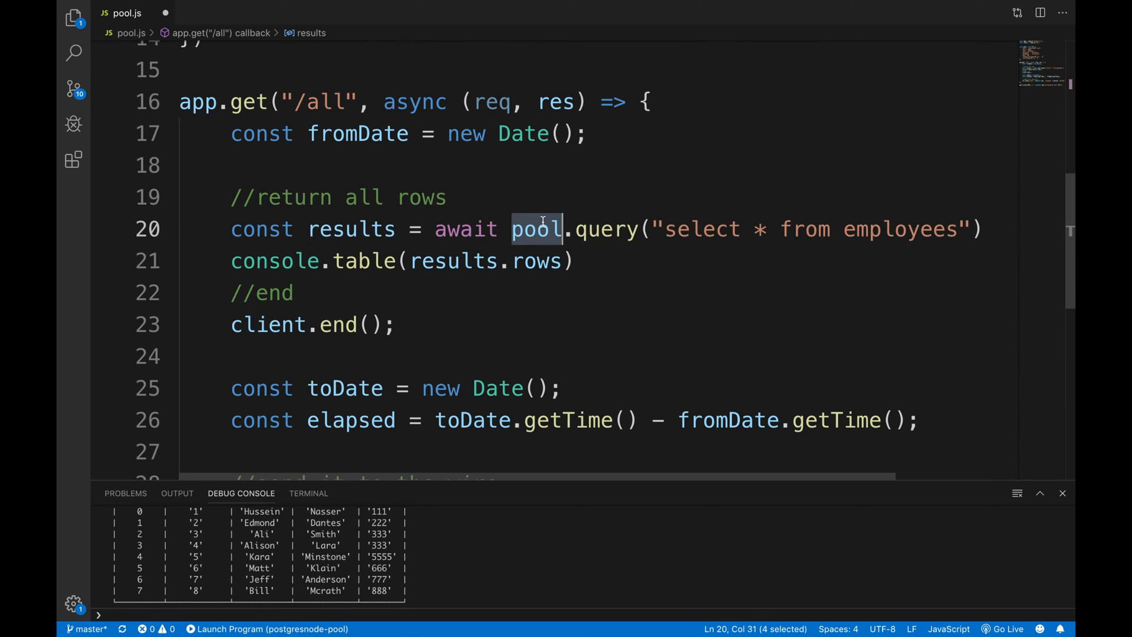
pyautogui.doubleClick(607, 228)
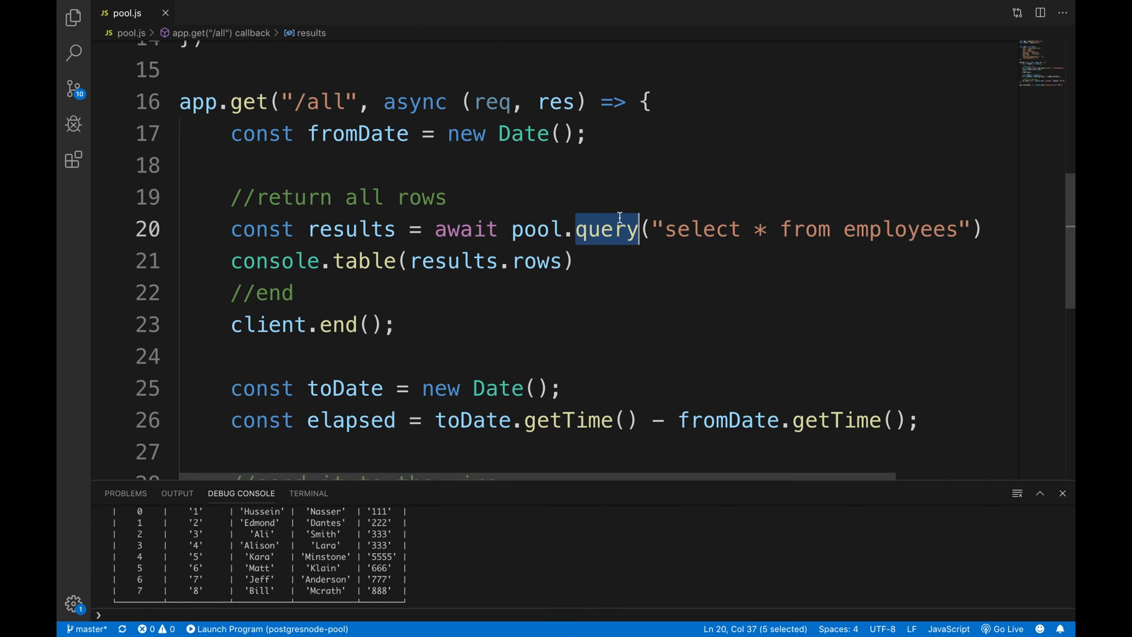
pyautogui.moveTo(653, 228); pyautogui.dragTo(971, 229)
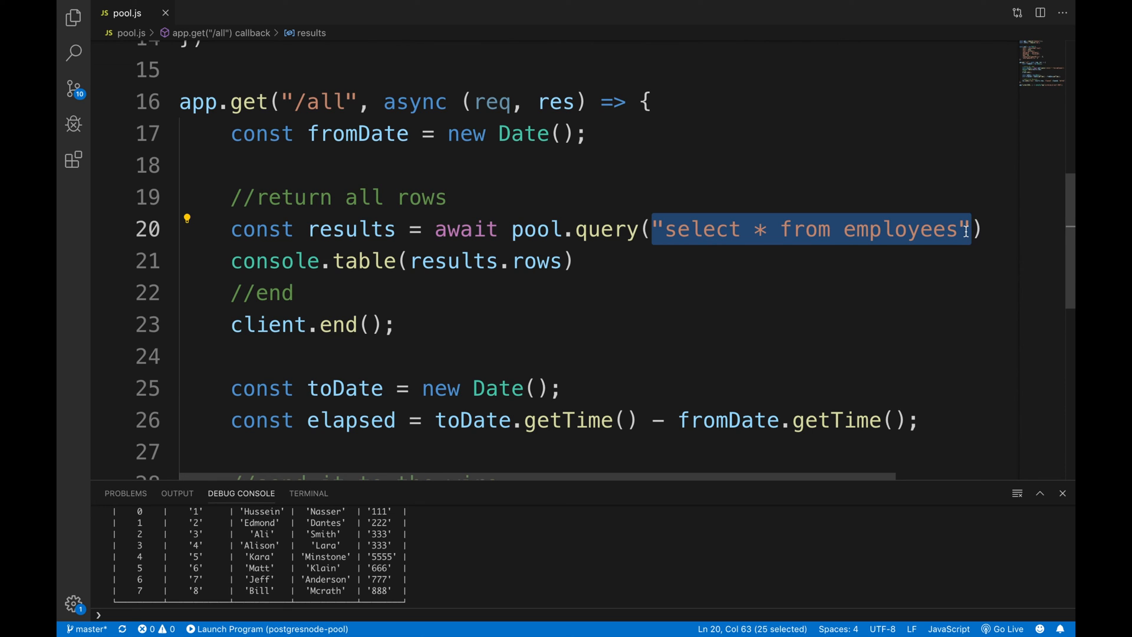
pyautogui.click(292, 229)
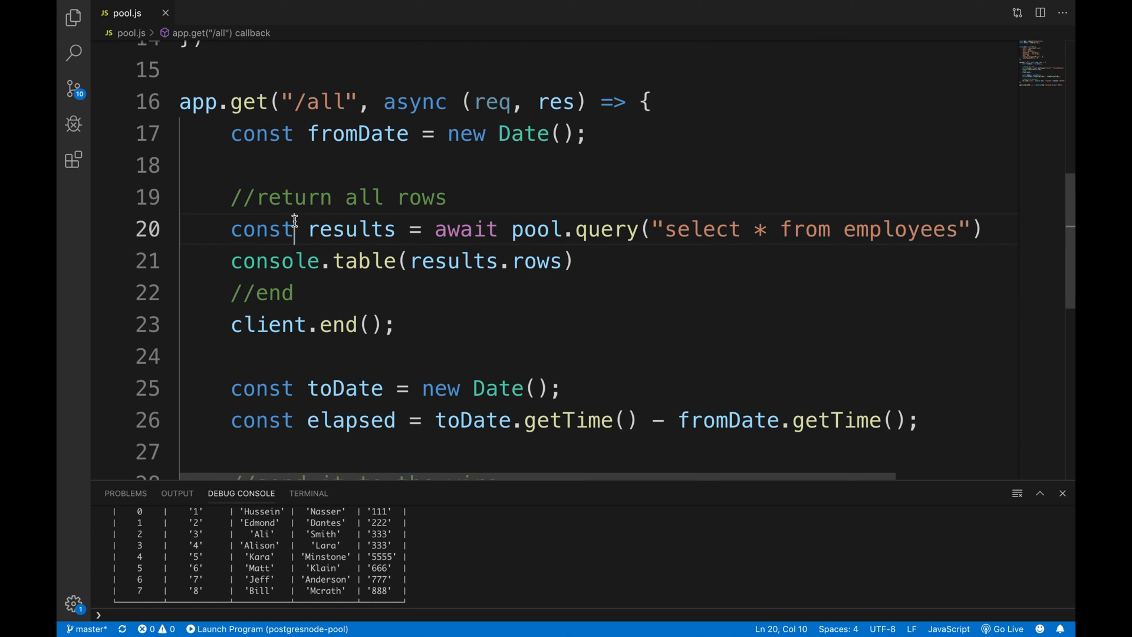
# - Delete the //end comment and the client.end() call
pyautogui.moveTo(231, 292); pyautogui.dragTo(395, 324)
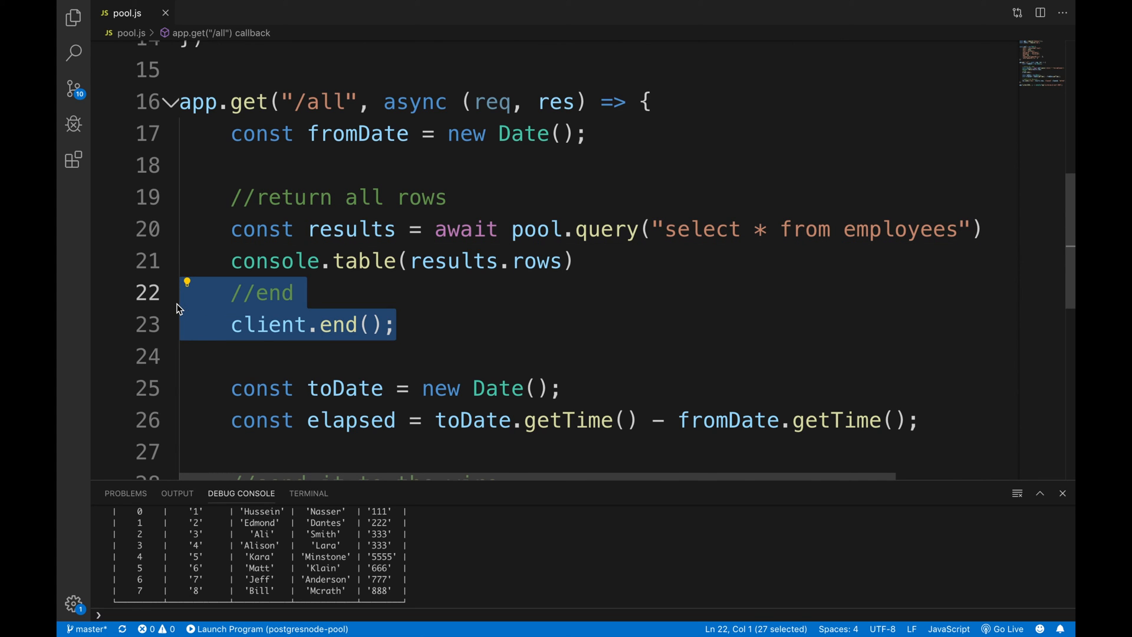
pyautogui.press('Delete')
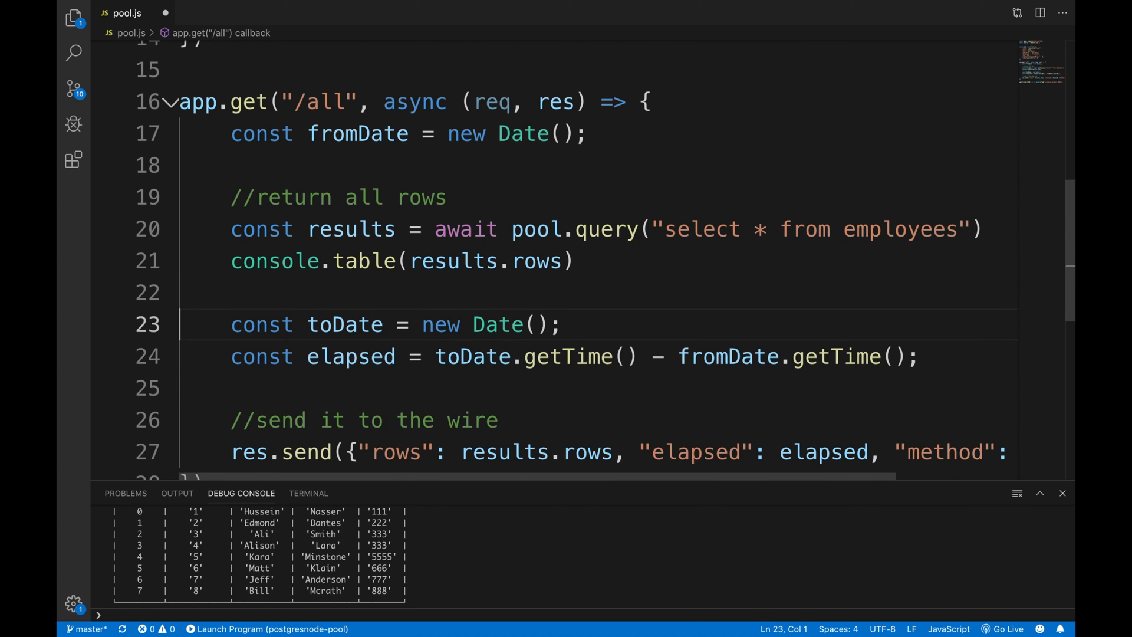
pyautogui.scroll(-3)
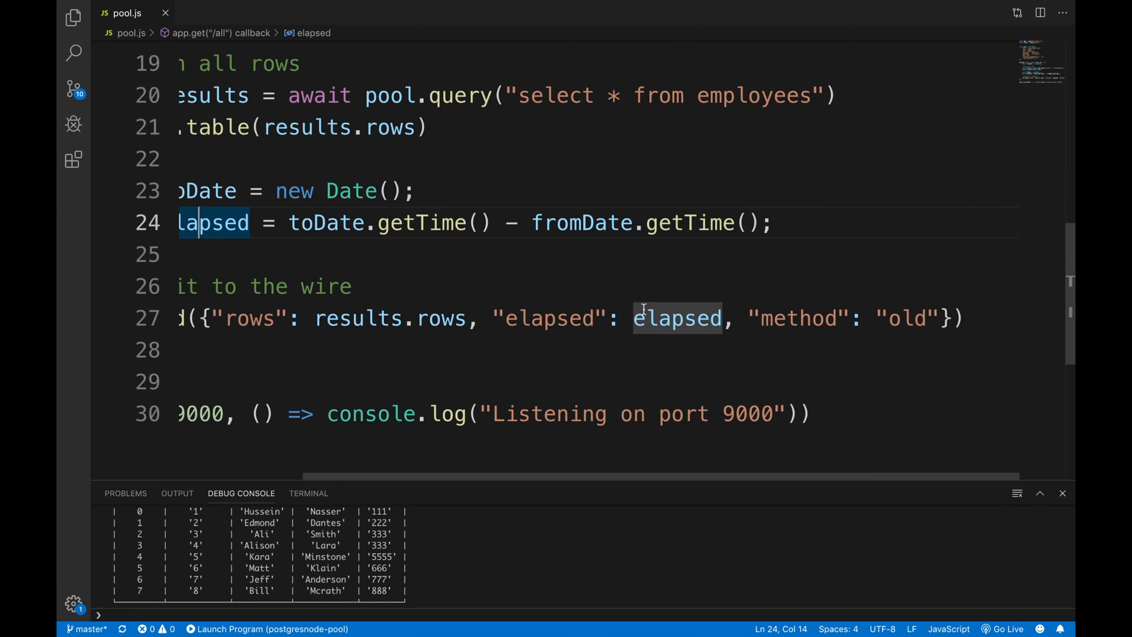
pyautogui.write('poo')
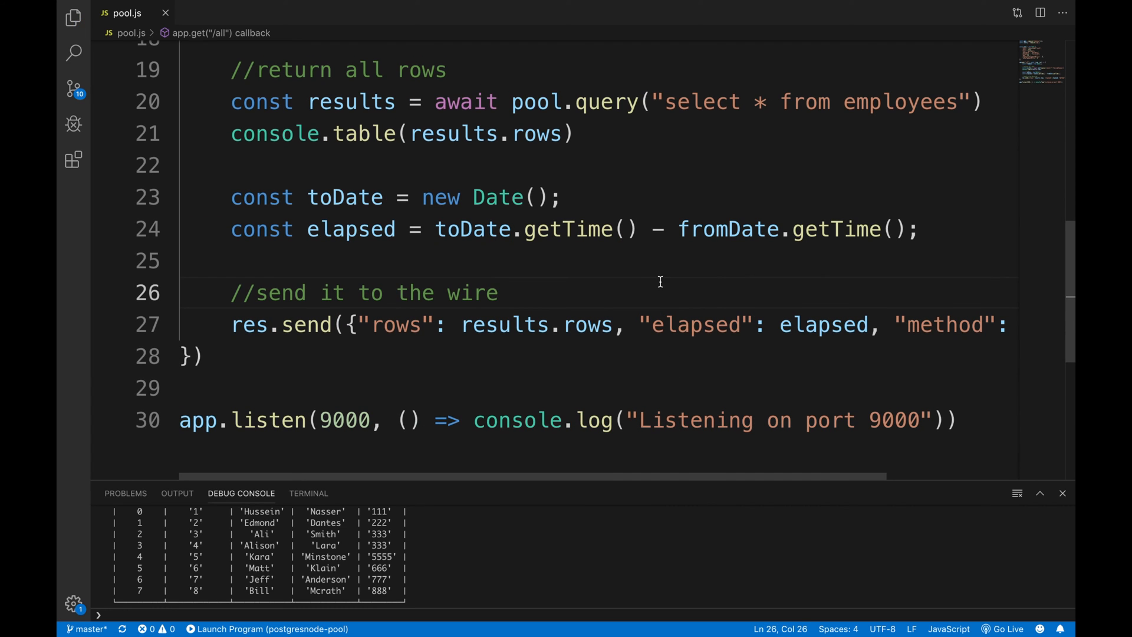
pyautogui.click(326, 8)
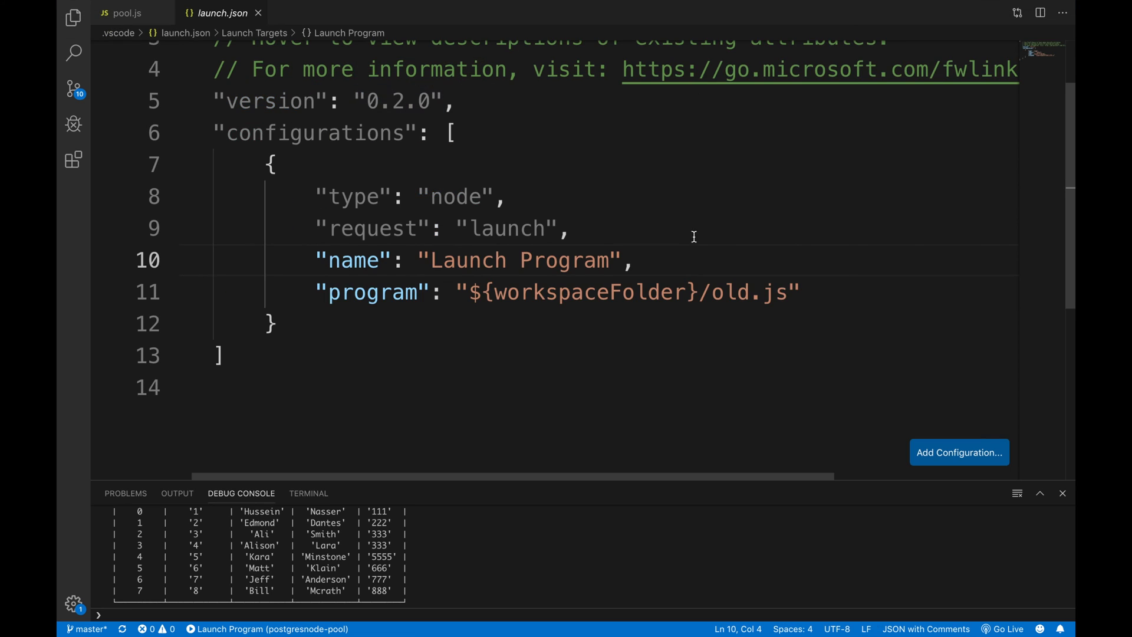
# - Type 'ppo' while viewing the launch.json program entry
pyautogui.write('ppo')
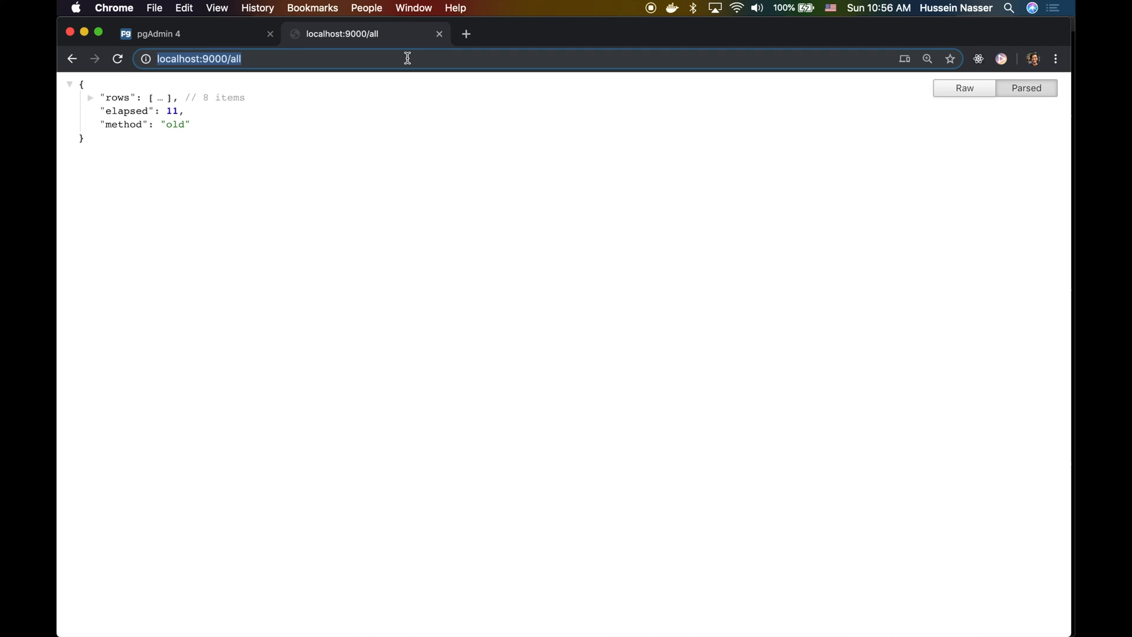
# - Expand the localhost:9000/all response rows into individual employee records
pyautogui.click(90, 98)
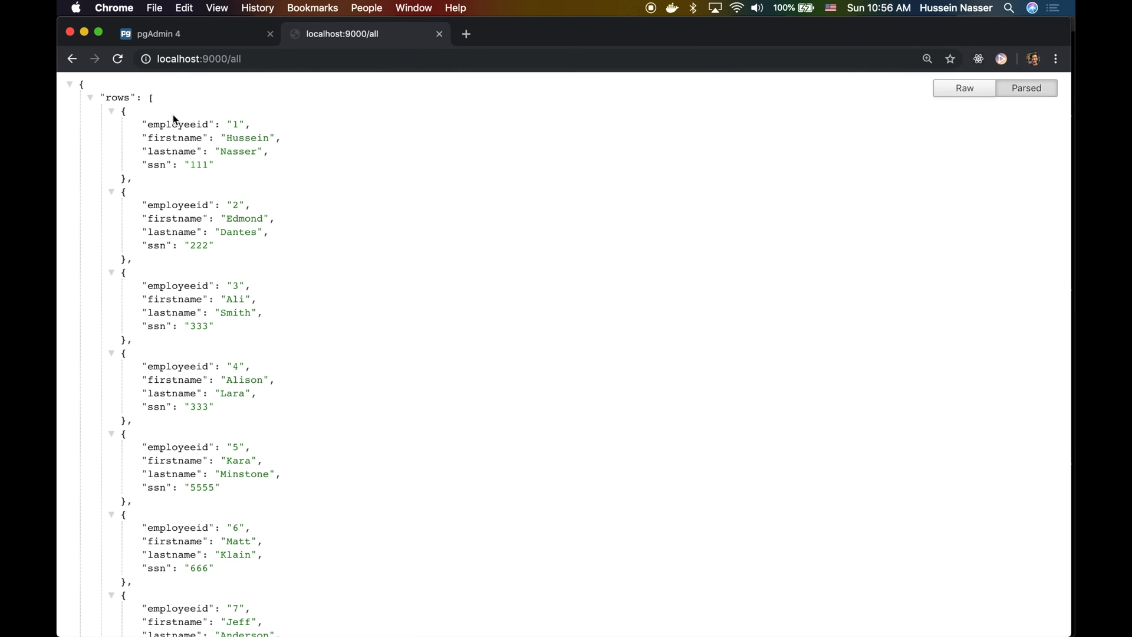
pyautogui.moveTo(99, 138)
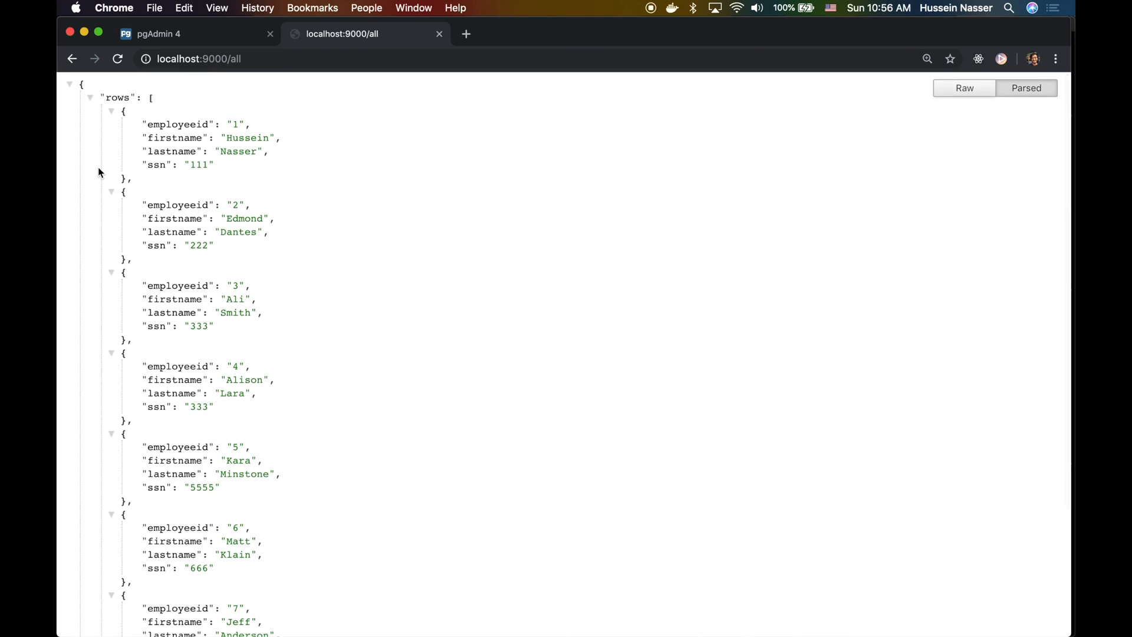
pyautogui.click(118, 59)
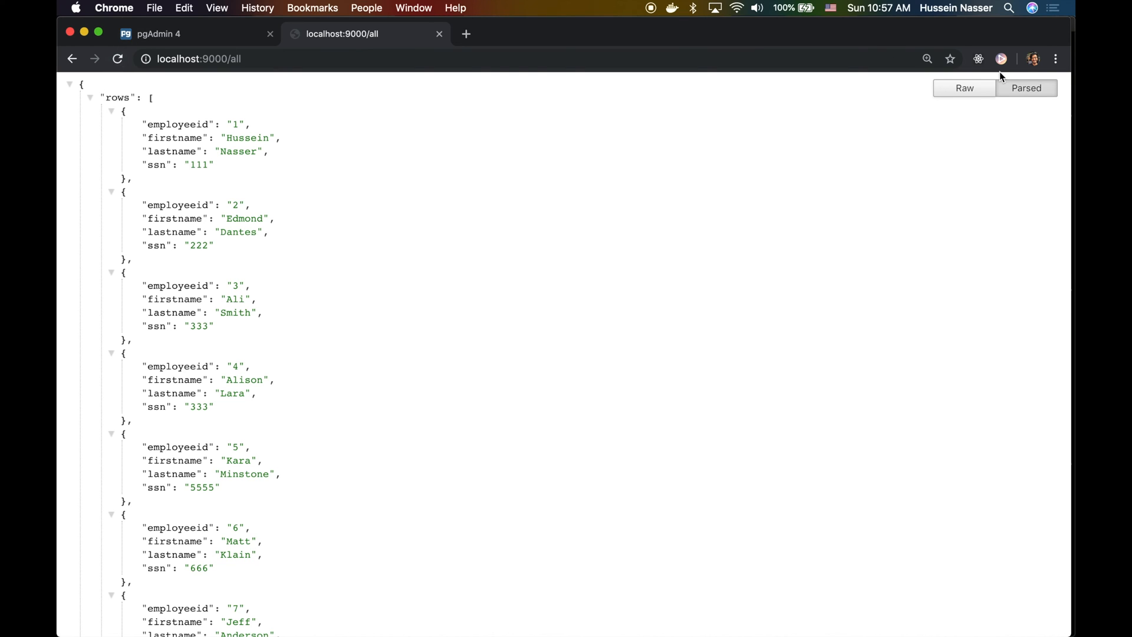
pyautogui.moveTo(813, 118)
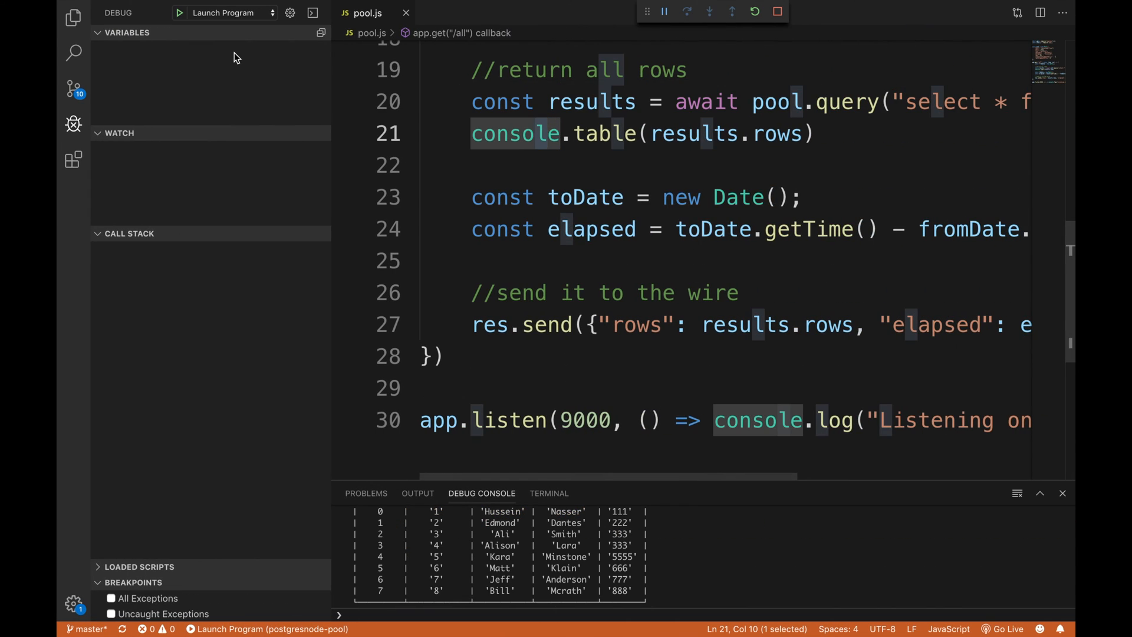
# - Open all.js and read through its /old and /pool route handlers
pyautogui.click(74, 16)
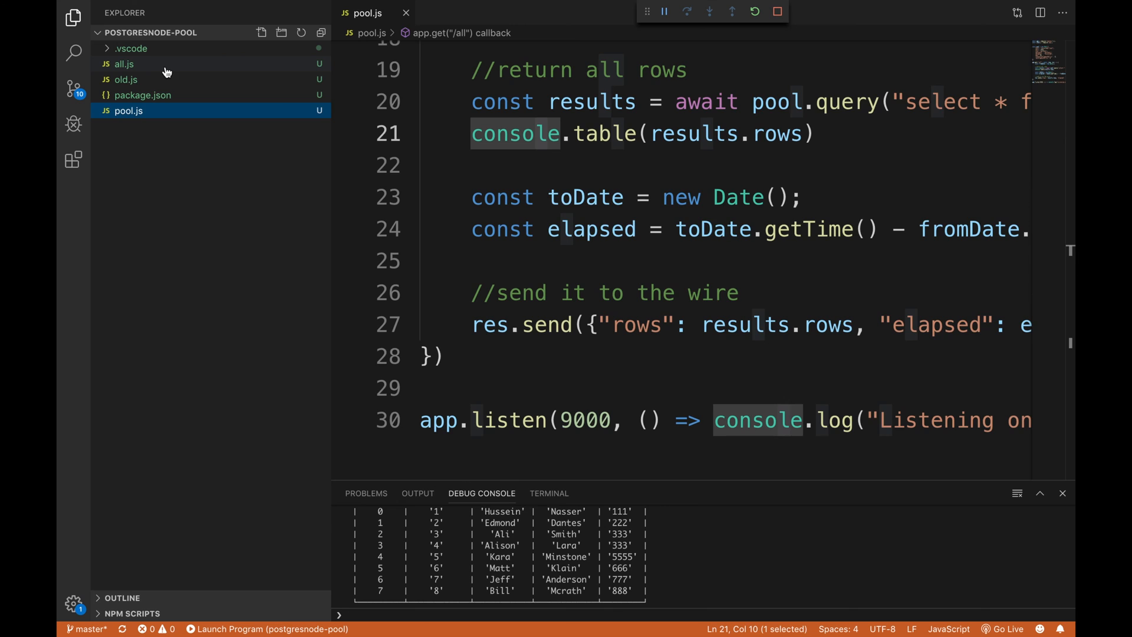
pyautogui.click(124, 65)
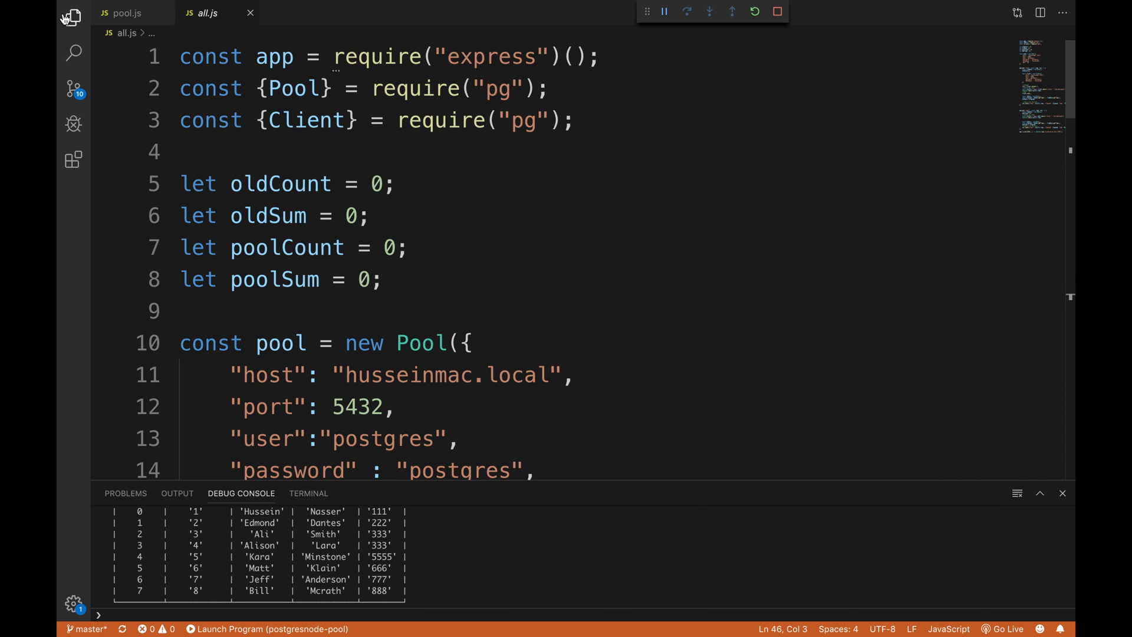
pyautogui.scroll(-3)
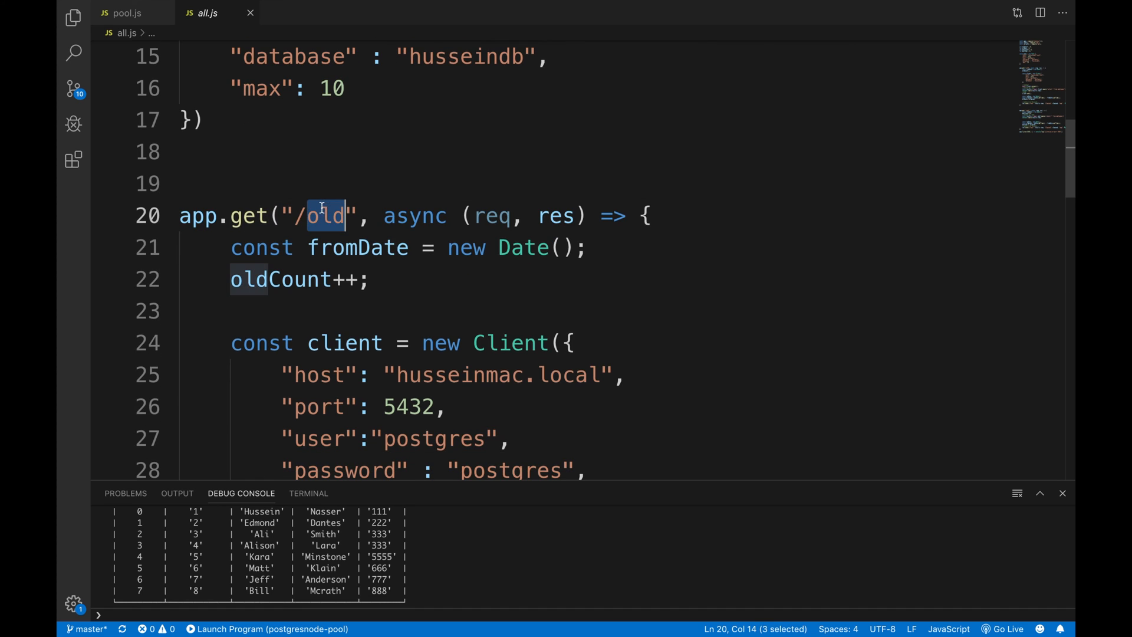
pyautogui.scroll(-3)
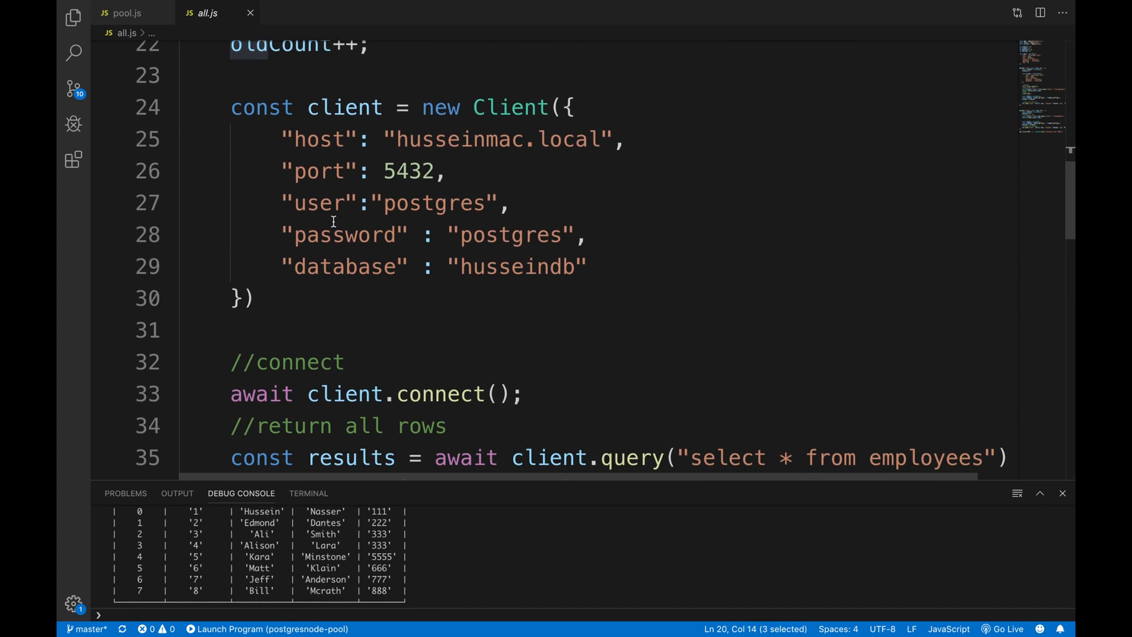
pyautogui.scroll(-3)
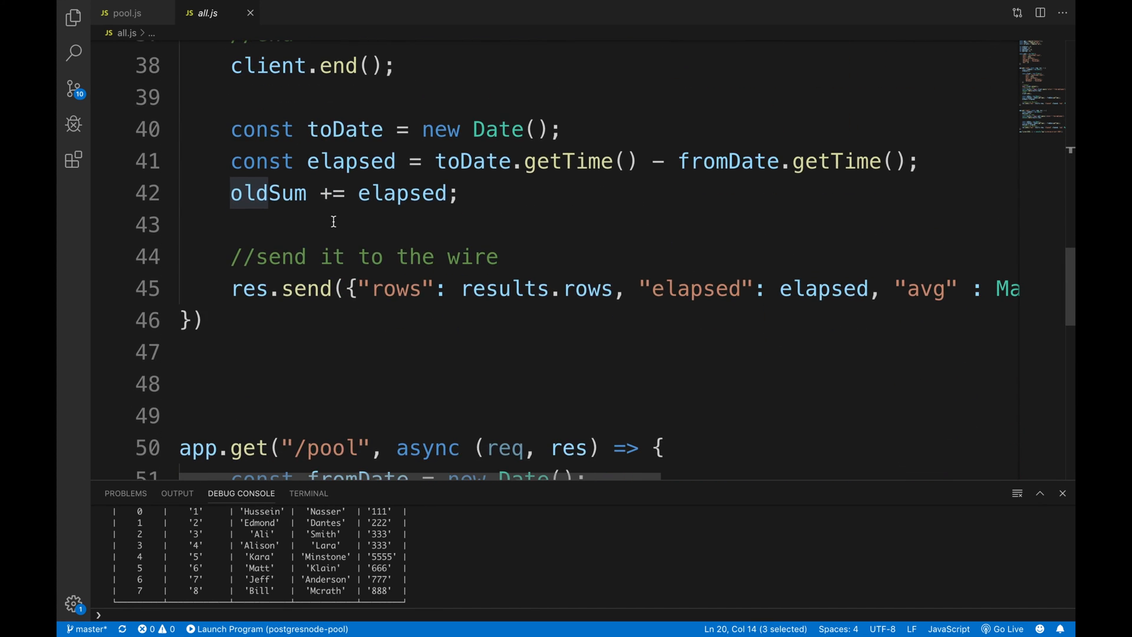
pyautogui.hscroll(3)
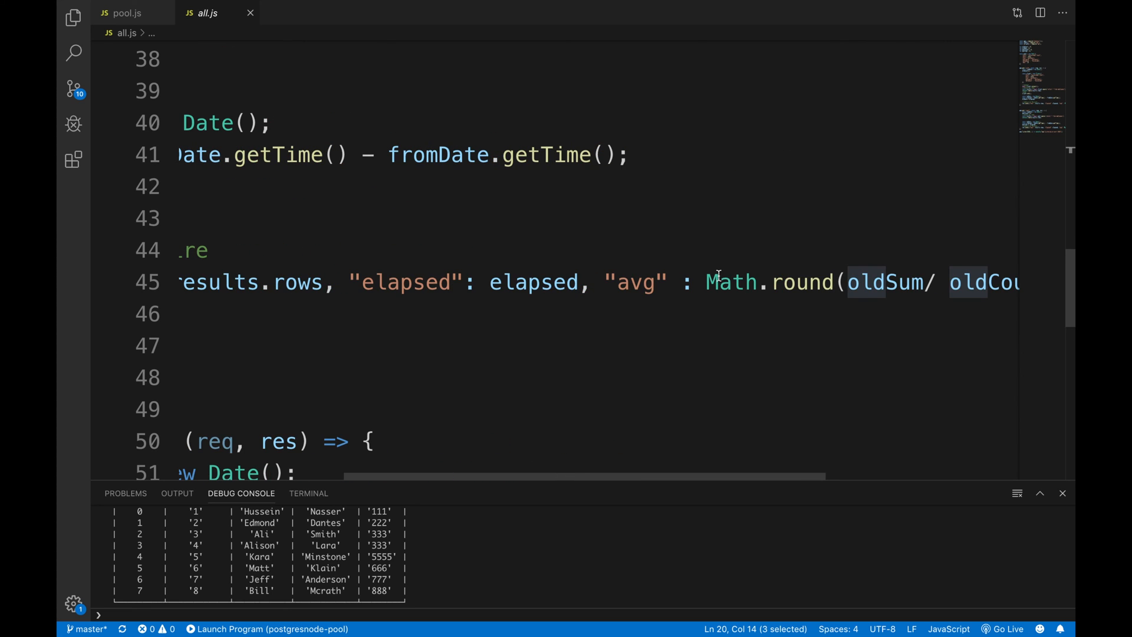
pyautogui.hscroll(-3)
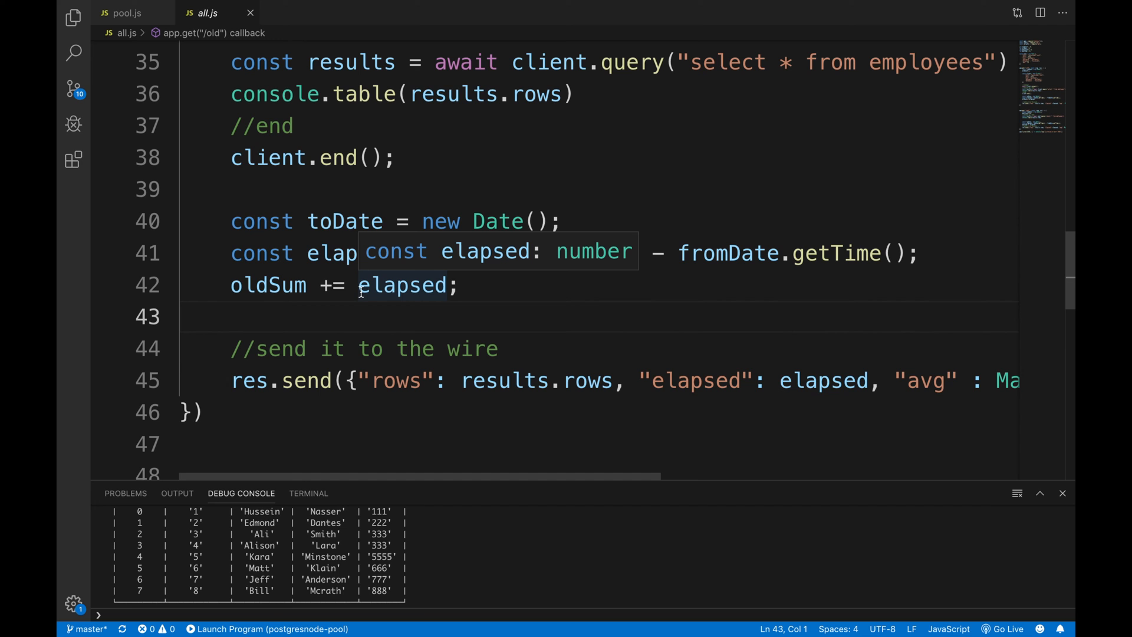
pyautogui.scroll(-3)
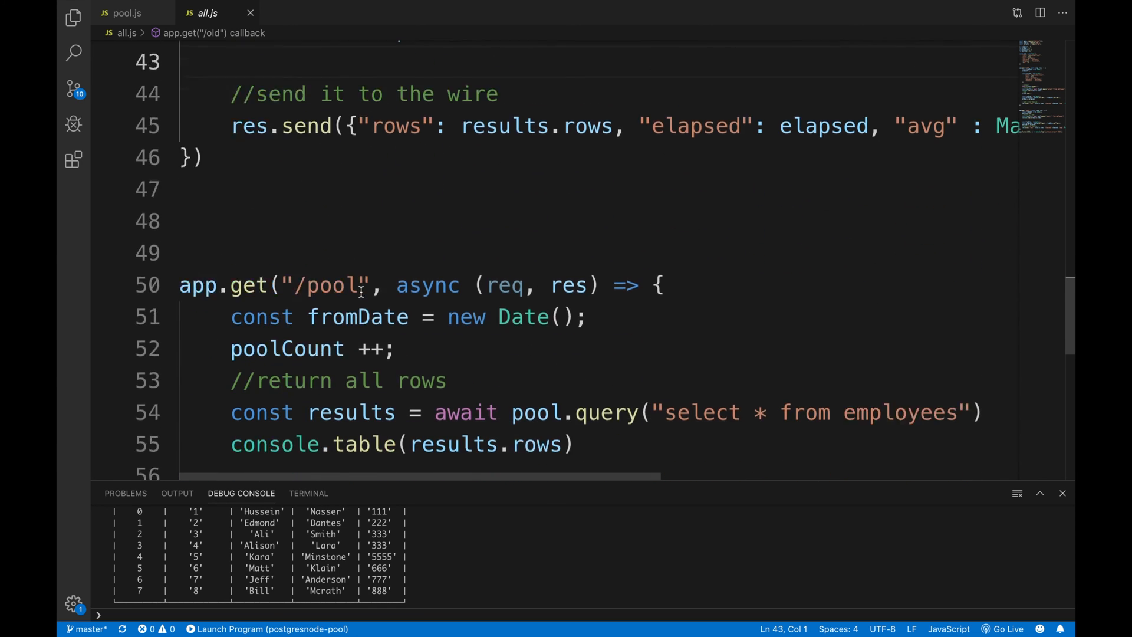
pyautogui.doubleClick(328, 104)
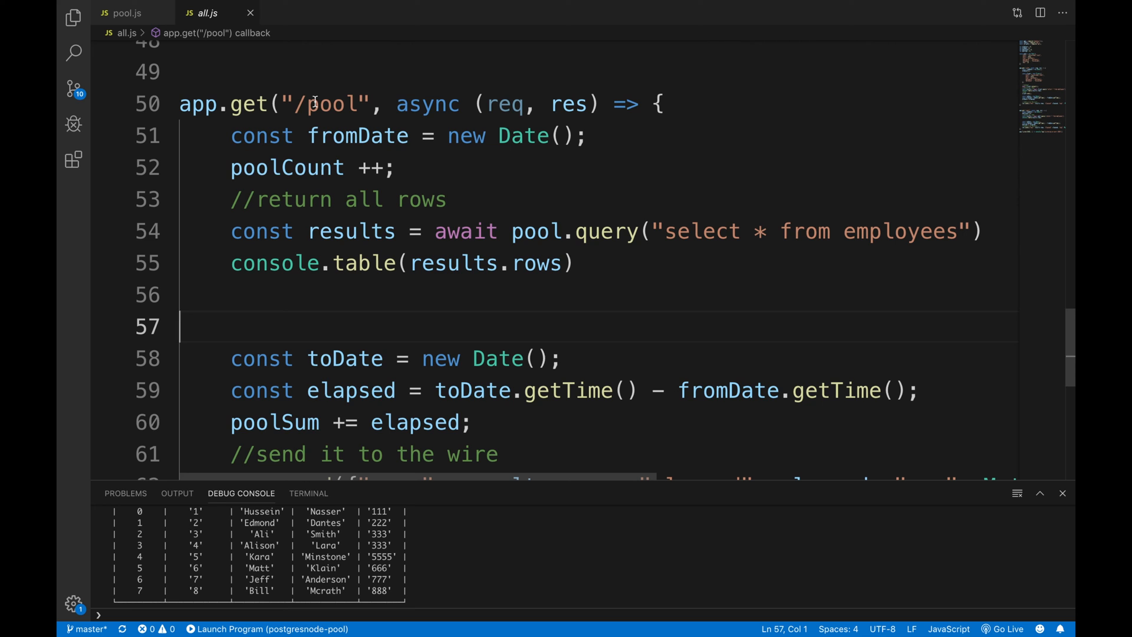
pyautogui.click(325, 7)
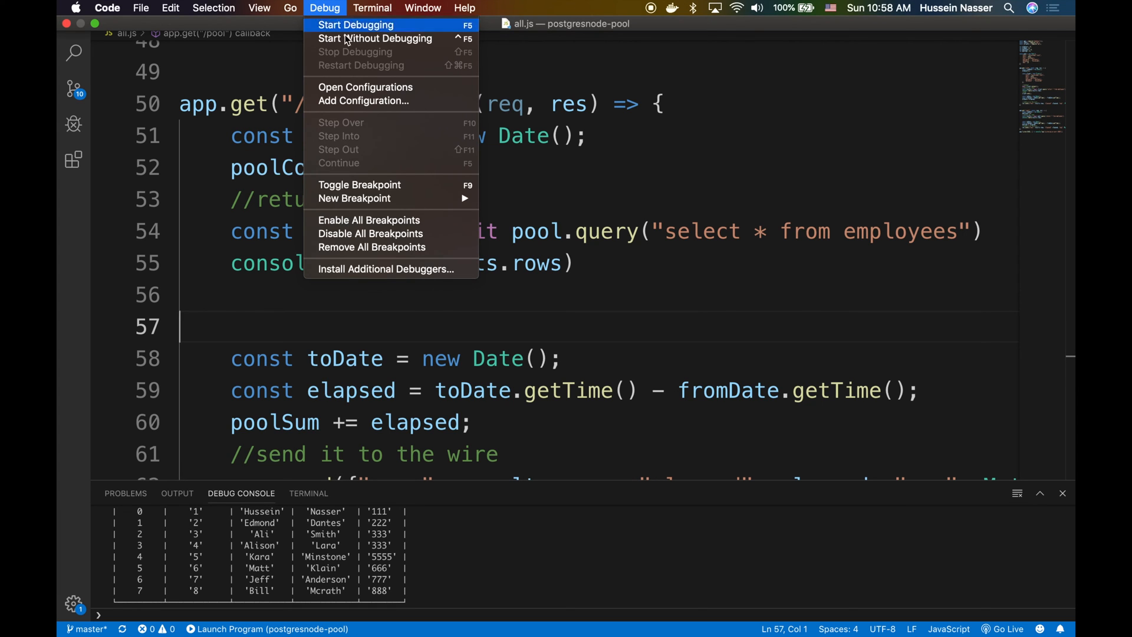
pyautogui.moveTo(381, 87)
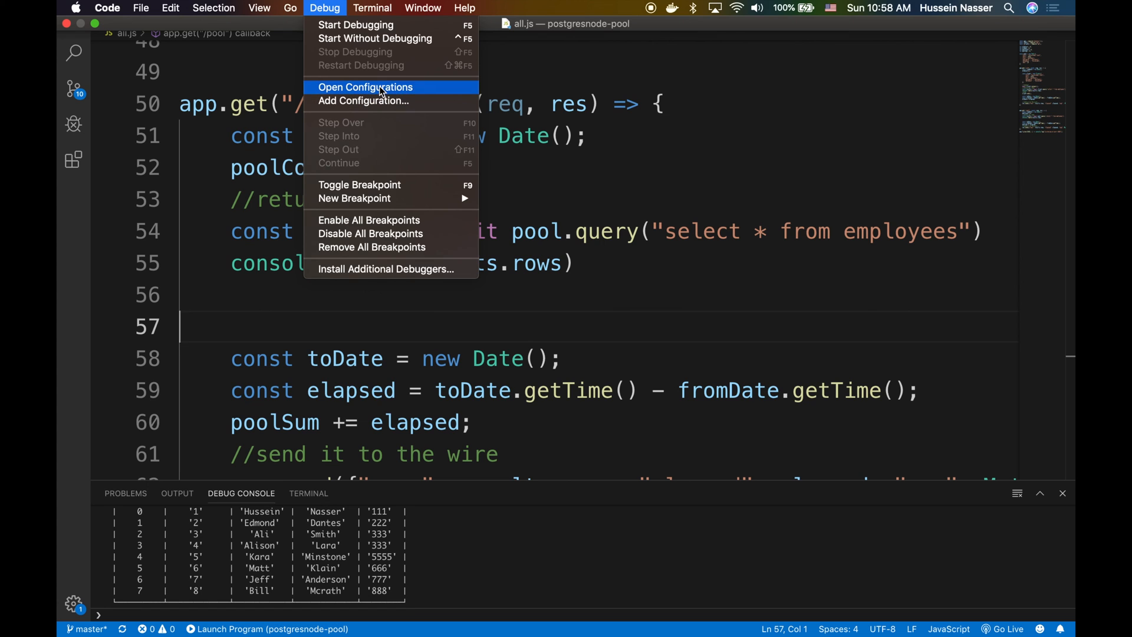
# - Open launch.json and select the pool file name in the program path
pyautogui.click(364, 86)
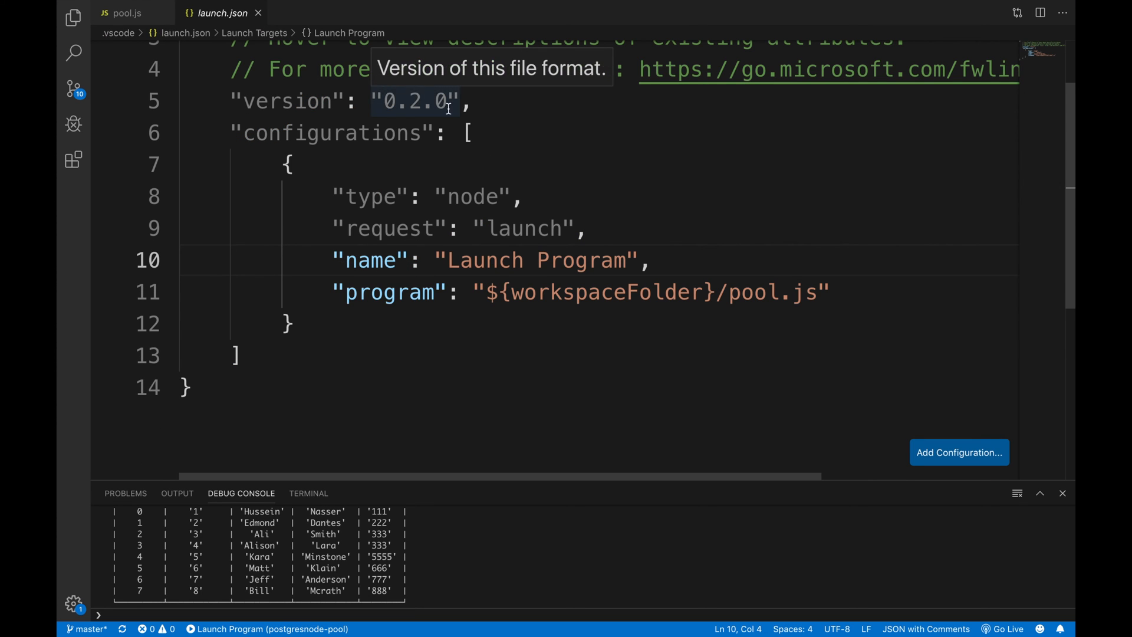
pyautogui.doubleClick(753, 291)
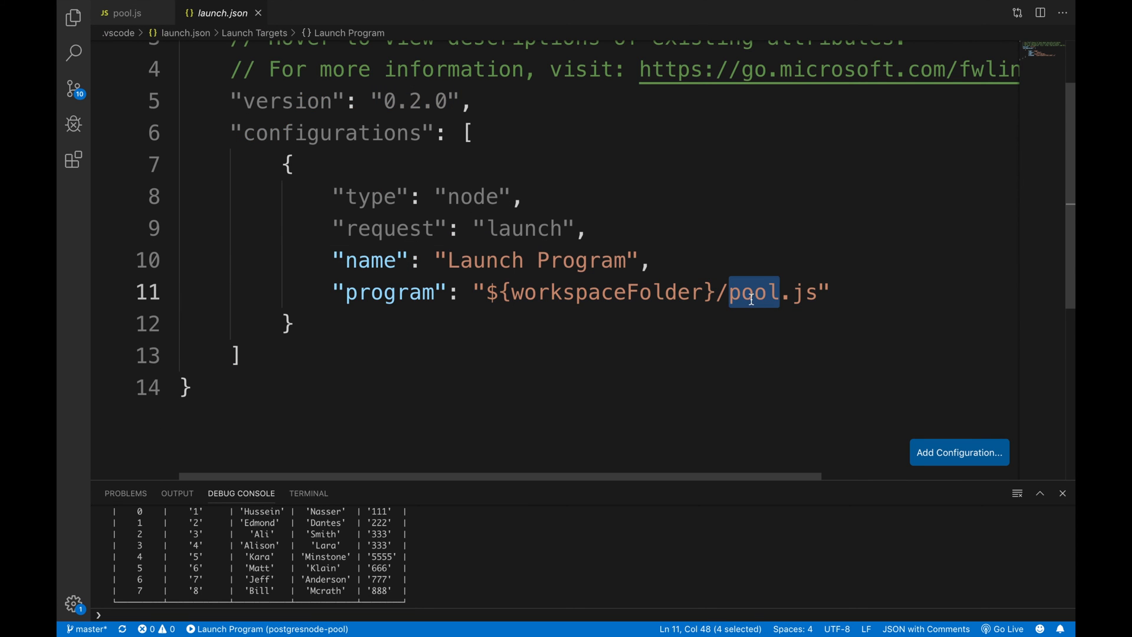
pyautogui.click(125, 13)
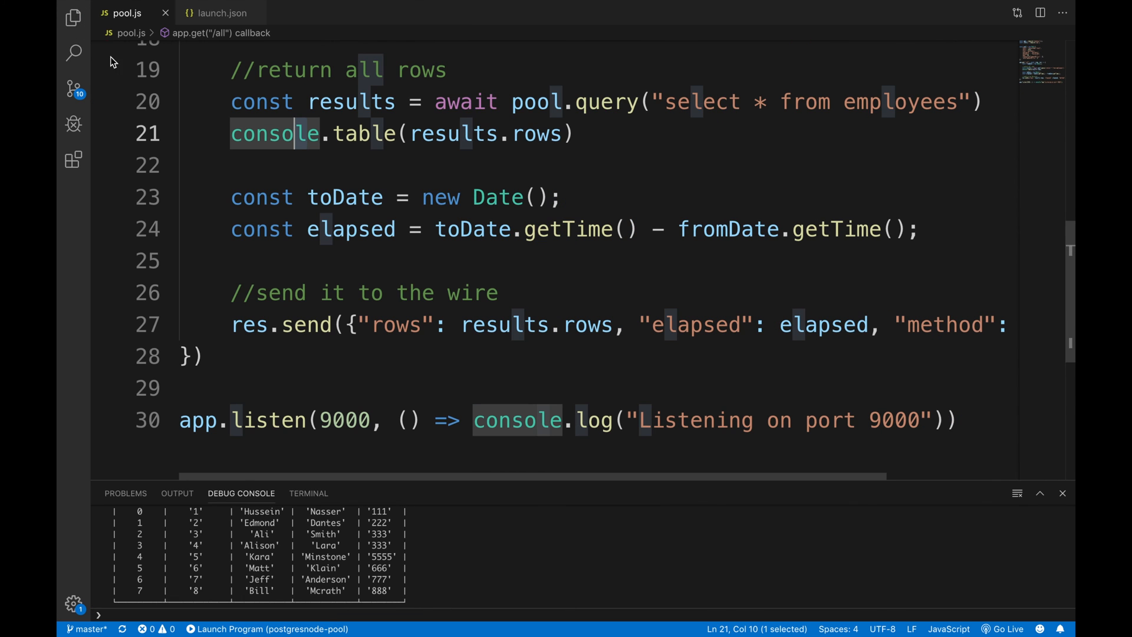
# - Switch to all.js and start the server under the debugger
pyautogui.click(208, 13)
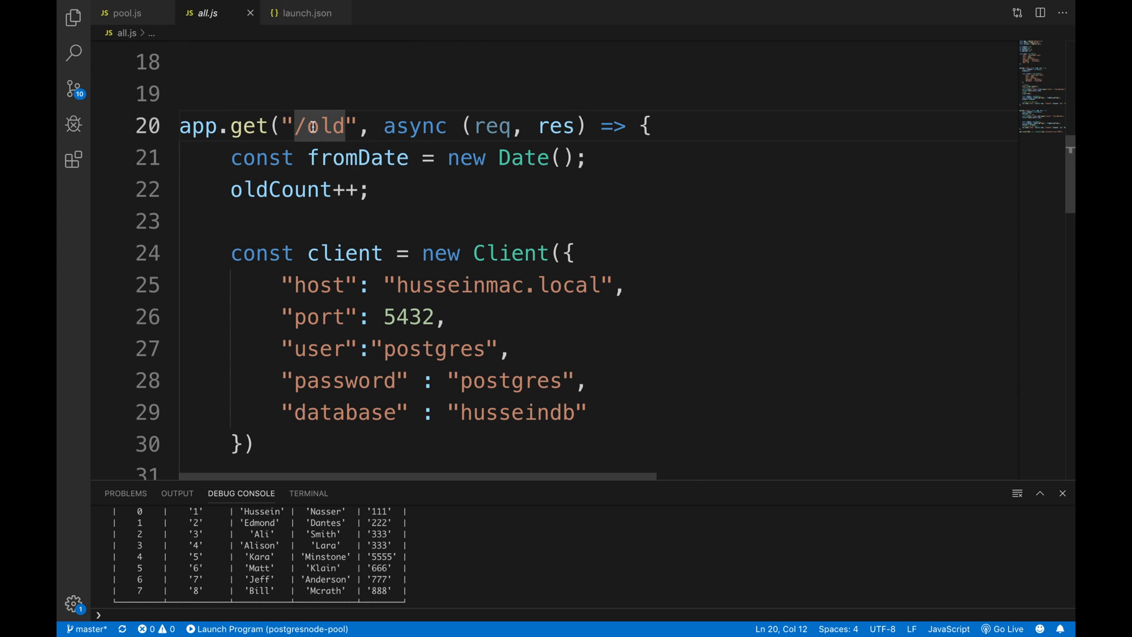
pyautogui.scroll(-3)
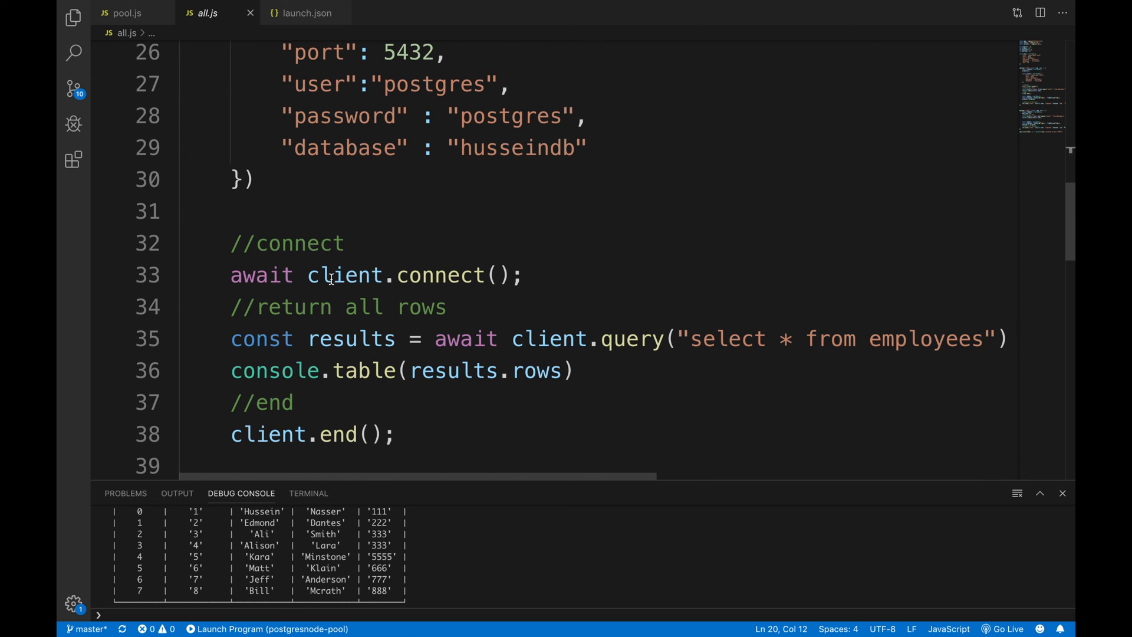
pyautogui.click(345, 243)
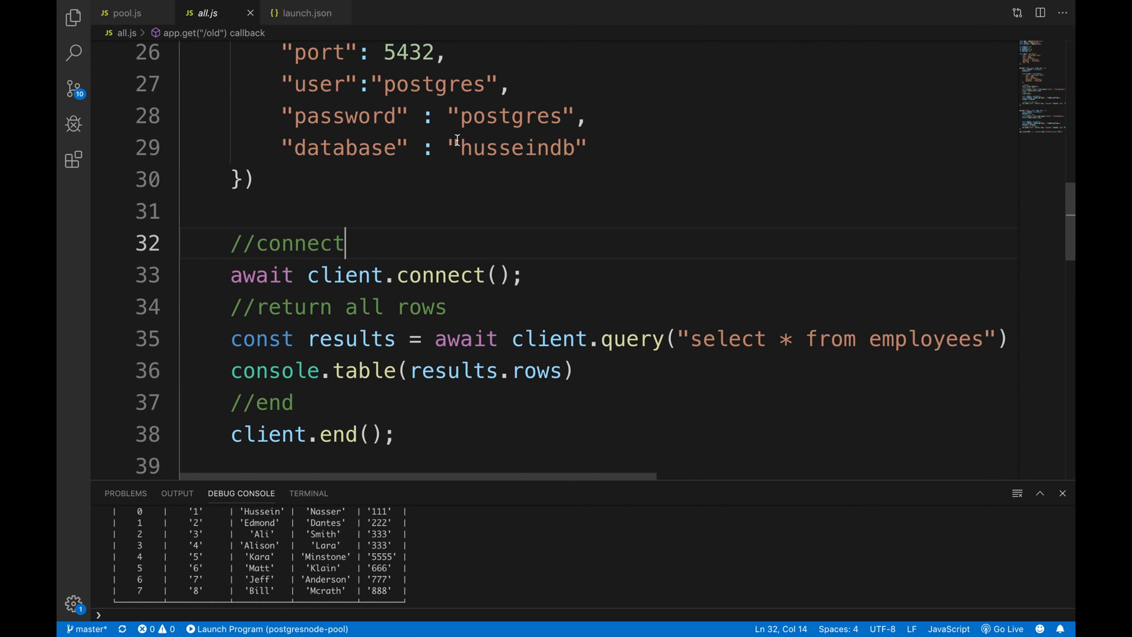
pyautogui.click(324, 7)
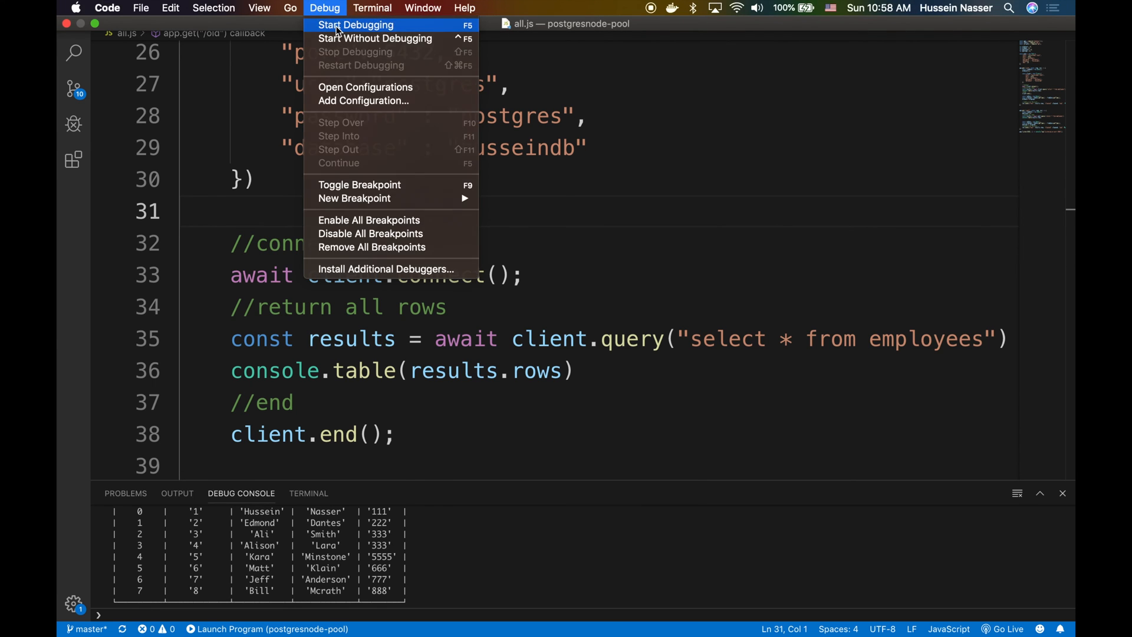
pyautogui.click(355, 25)
pyautogui.write('localhost:9000/poo')
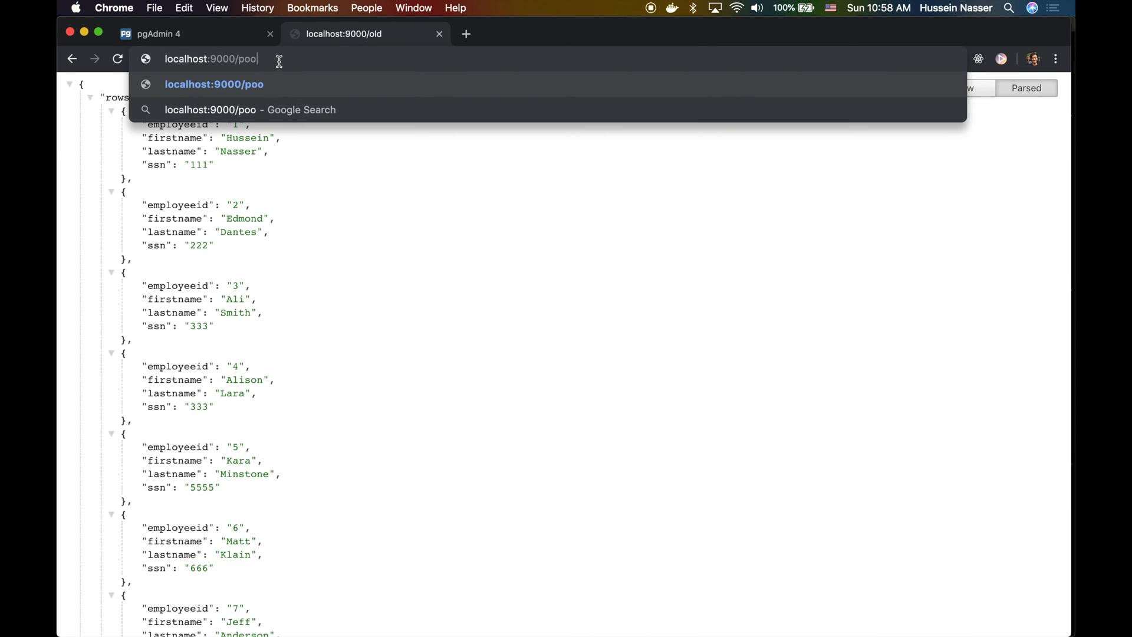
# - In the DevTools Console, run a loop fetching localhost:9000/old 1000 times
pyautogui.click(1055, 59)
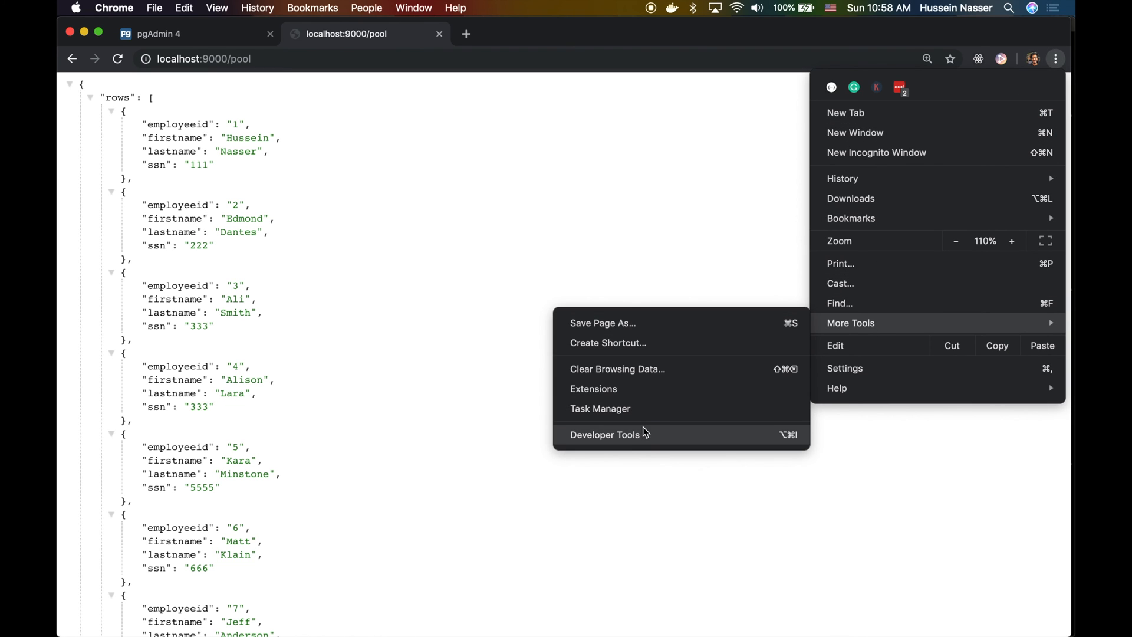
pyautogui.click(605, 434)
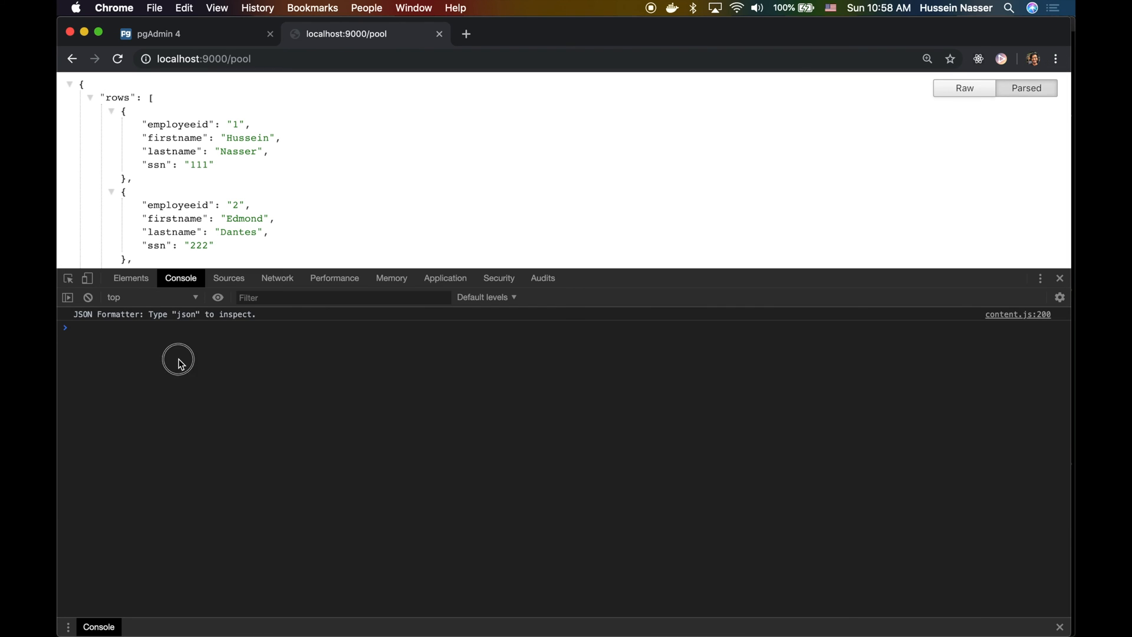
pyautogui.write('for (let i = 0; i < 1000; i++) fetch(`http://localhost:9000/pool`).then(a=>a.json()).then(console.log).catch(console.error);')
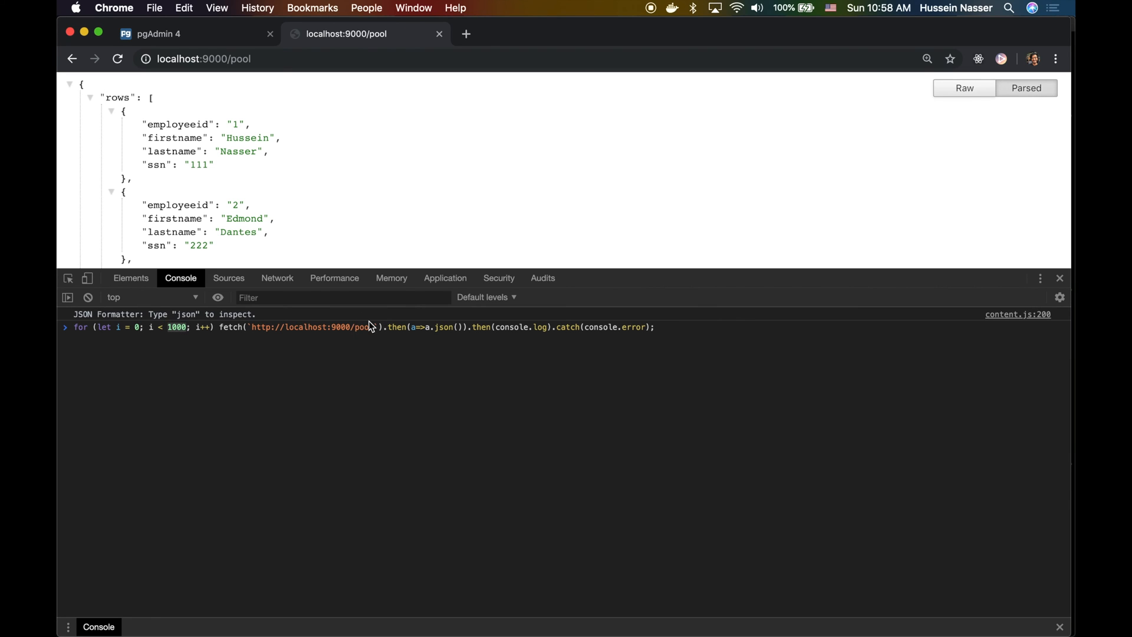
pyautogui.write('old')
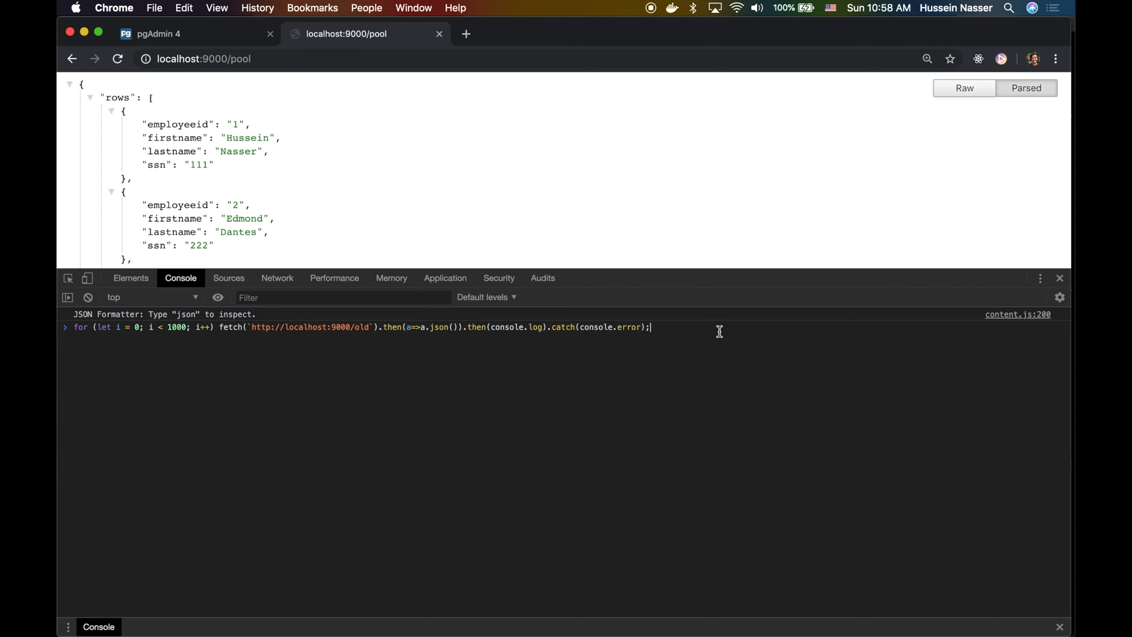
pyautogui.press('Enter')
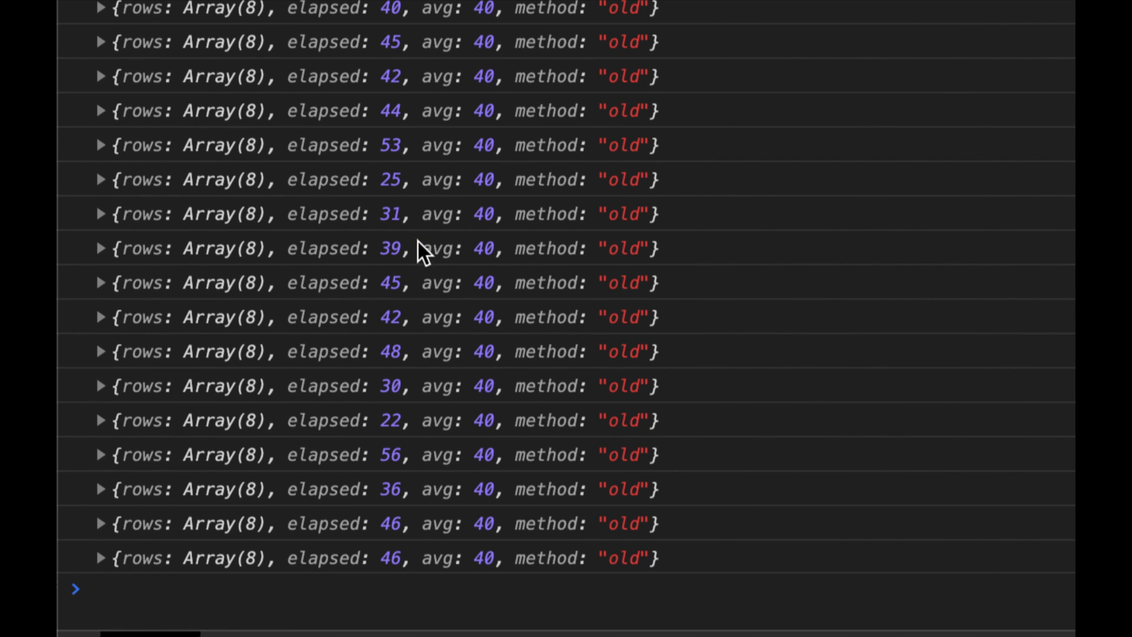
pyautogui.moveTo(220, 264)
pyautogui.write('for (let i = 0; i < 1000; i++) fetch(`http://localhost:9000/pool`).then(a=>a.json()).then(console.log).catch(console.error);')
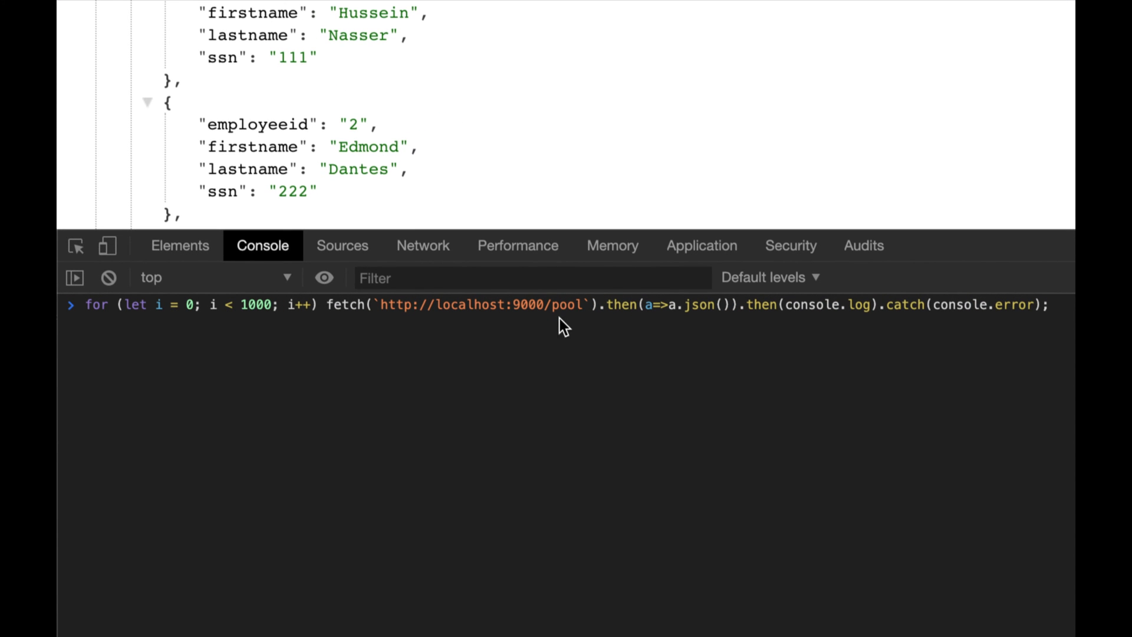
pyautogui.moveTo(243, 335)
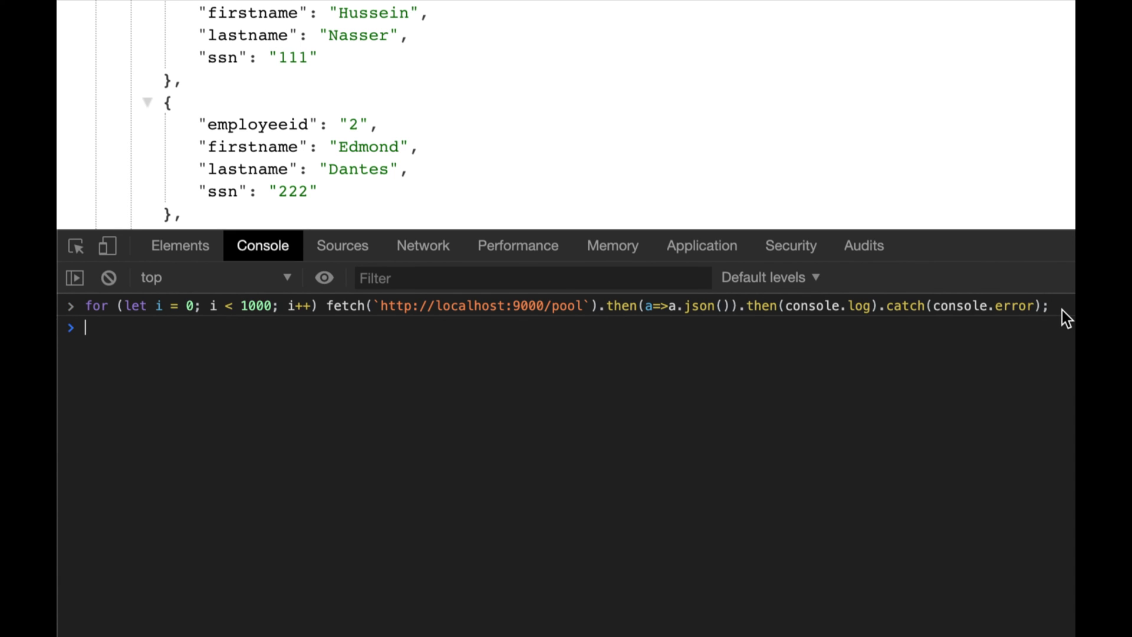
# - Run the thousand-request /pool loop in Chrome's console, averaging 19 ms versus 40 ms for /old
pyautogui.press('Enter')
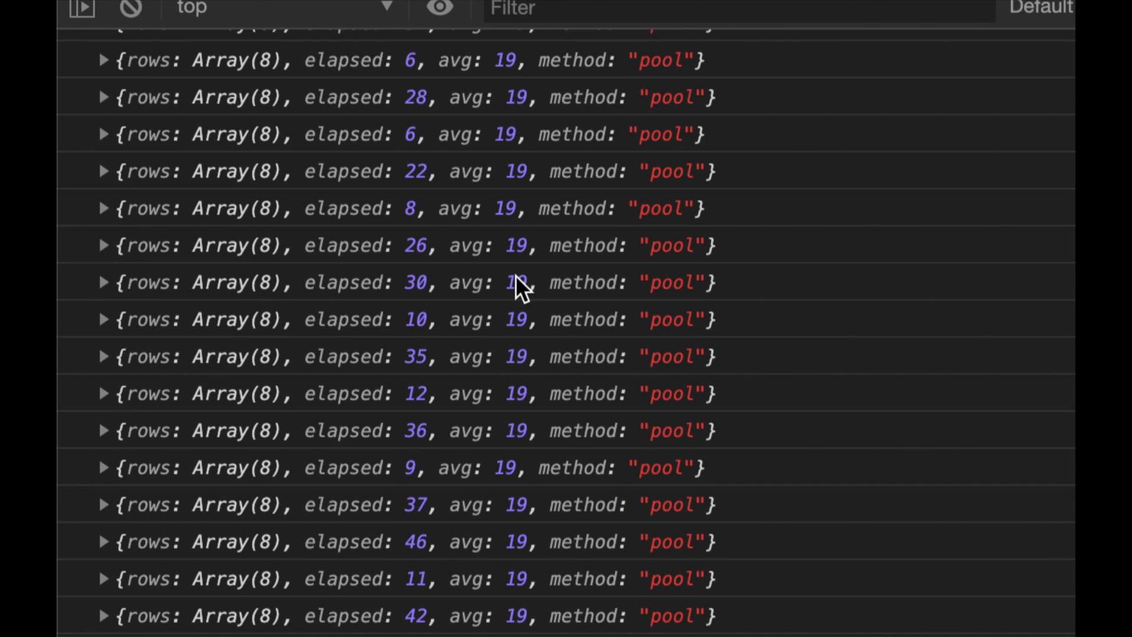
pyautogui.moveTo(476, 289)
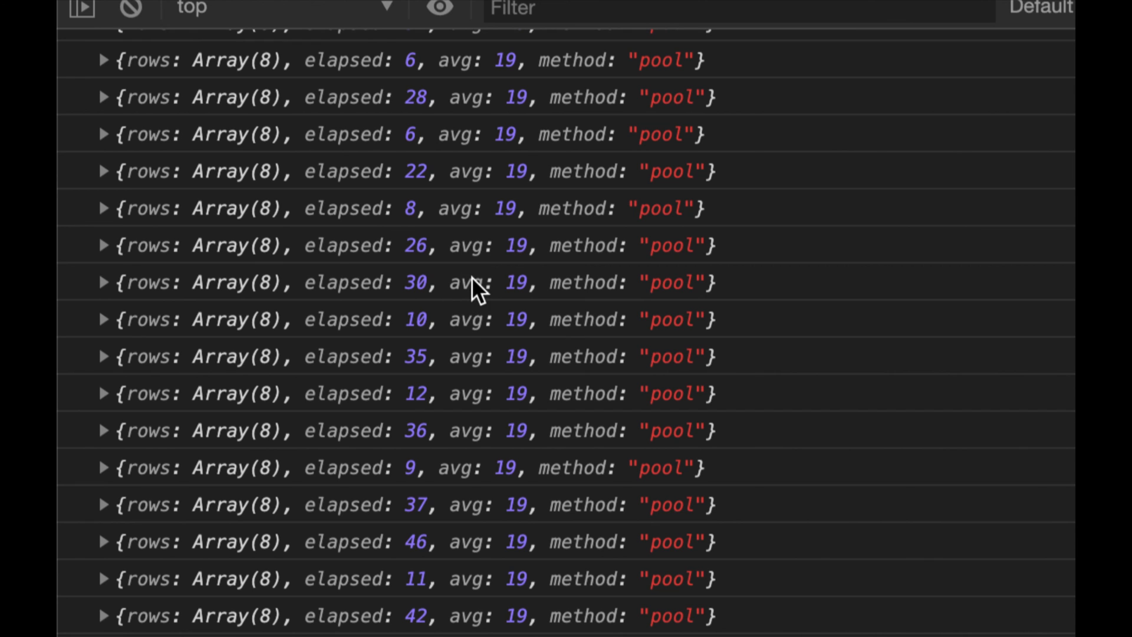